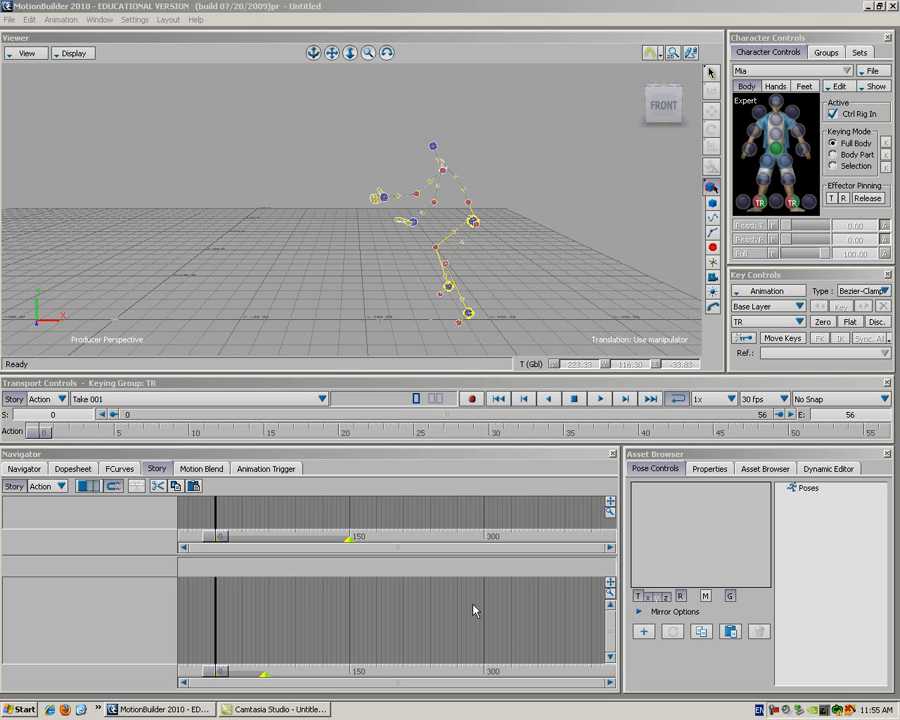
mouse_move(386, 468)
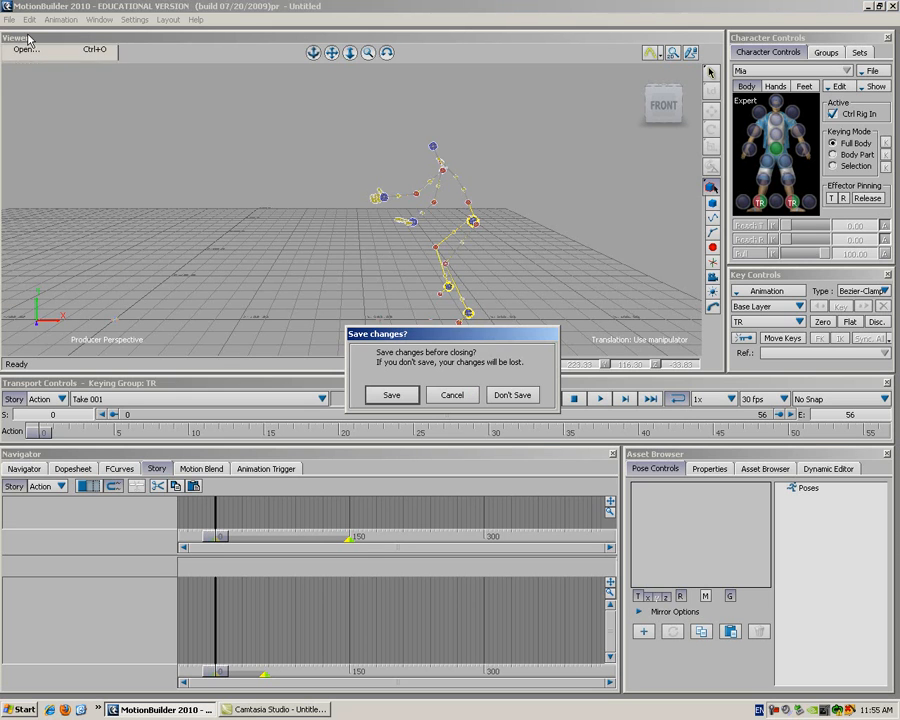
Discard the untitled scene without saving or keeping clipboard elements, and browse the tutorial assets
left_click(512, 394)
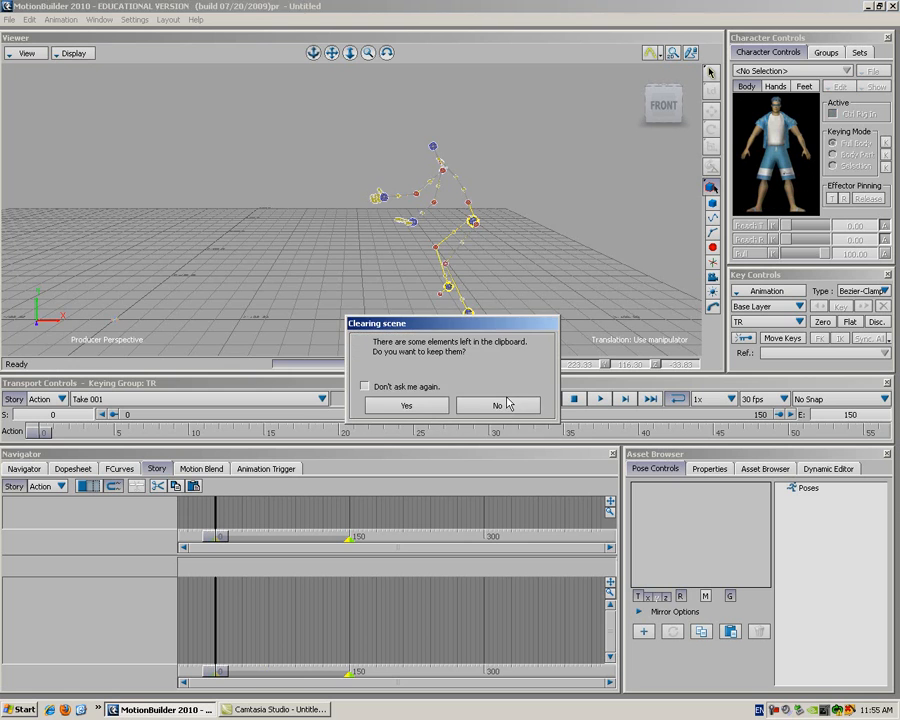
left_click(497, 405)
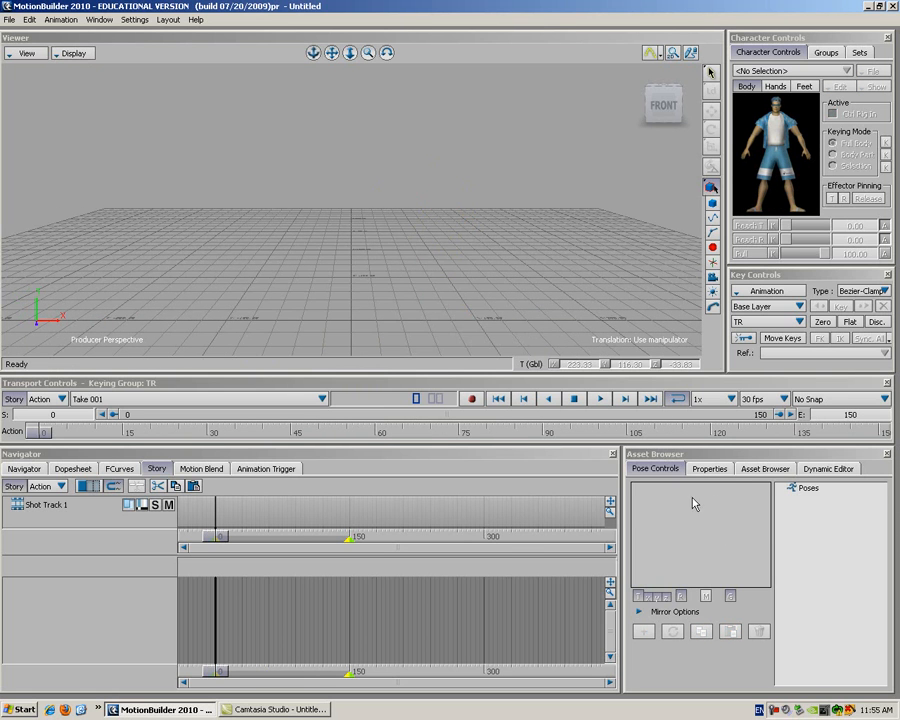
left_click(765, 468)
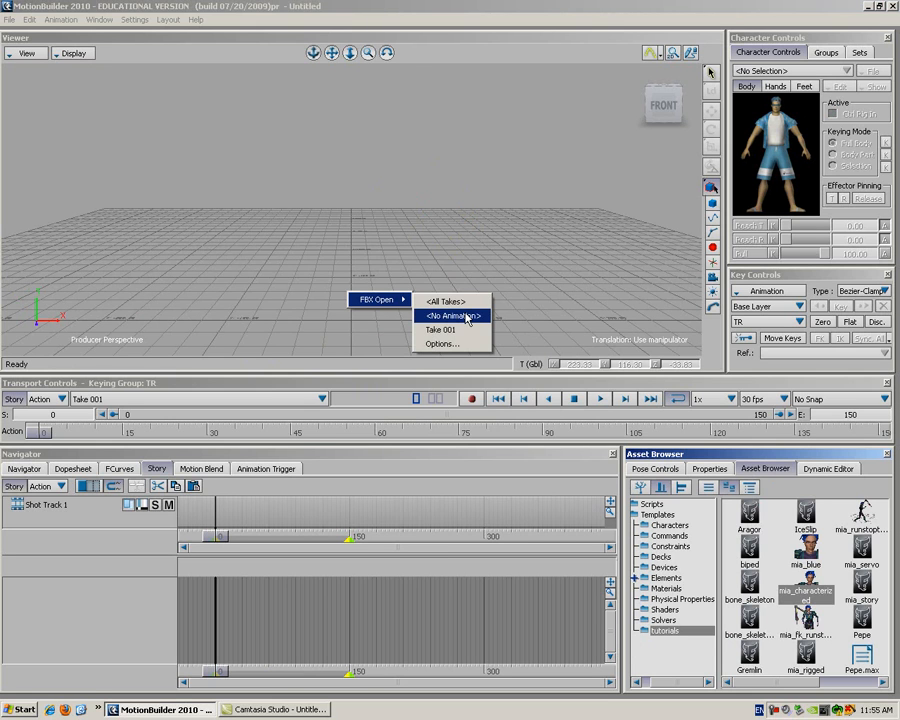
Open mia_characterized with <No Animation>, discarding leftover clipboard elements
left_click(440, 329)
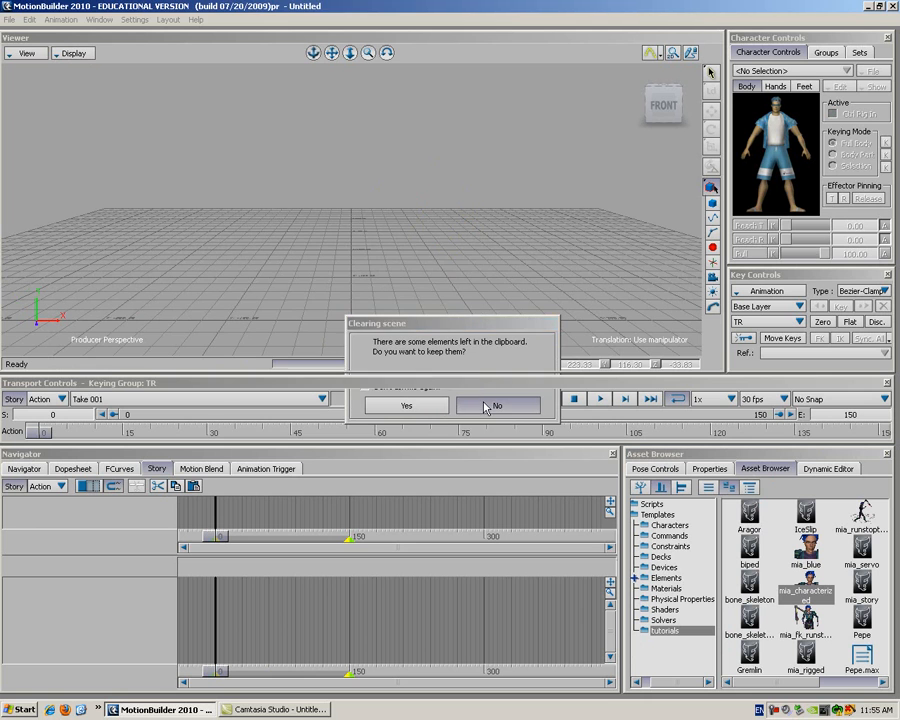
left_click(497, 405)
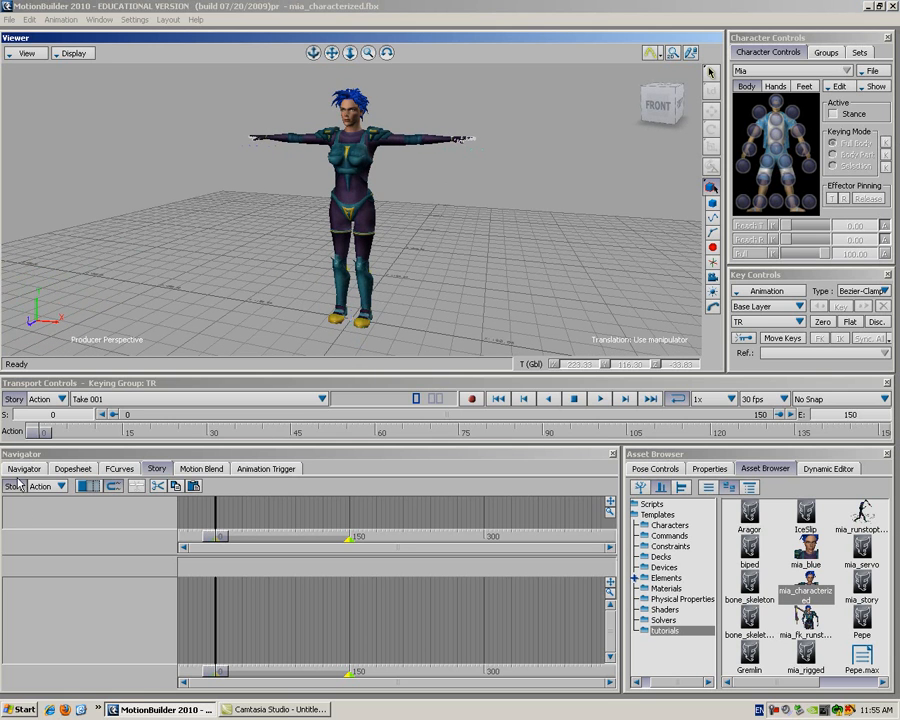
Give Mia an FK/IK control rig as her input
left_click(23, 468)
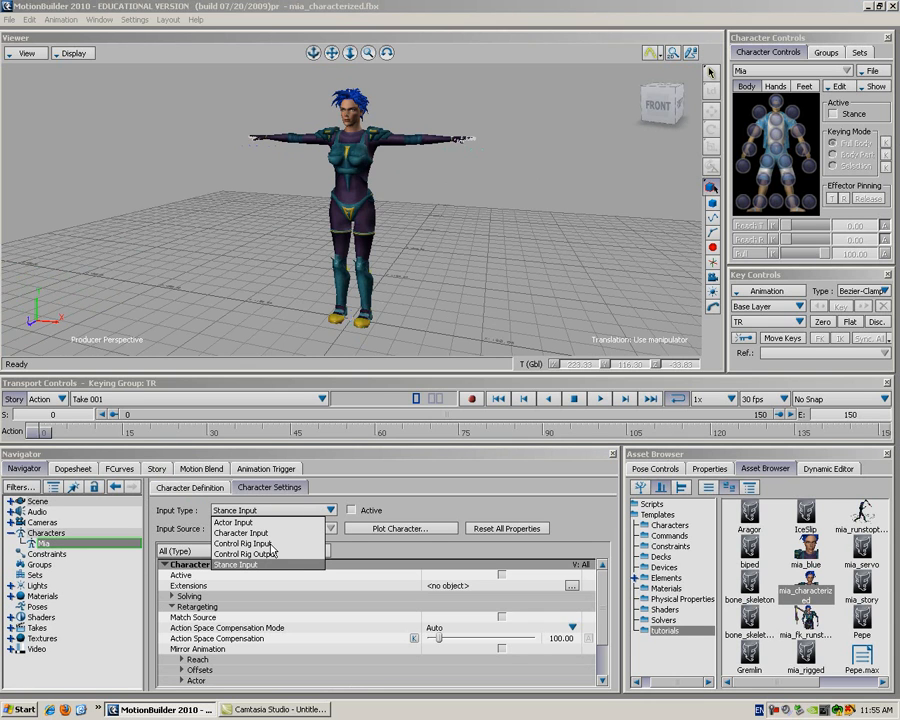
mouse_move(272, 548)
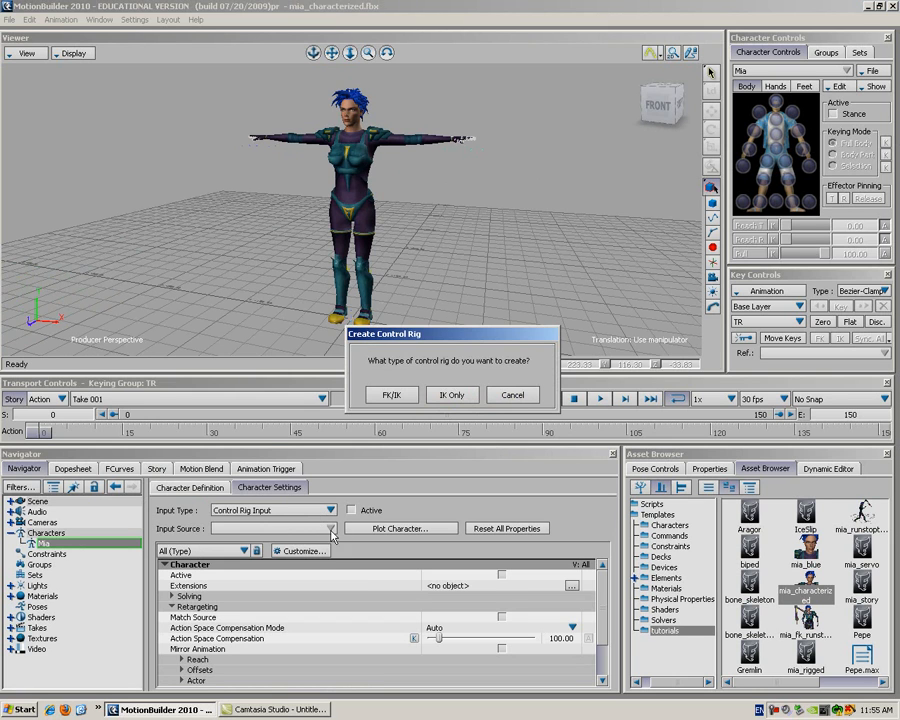
left_click(392, 394)
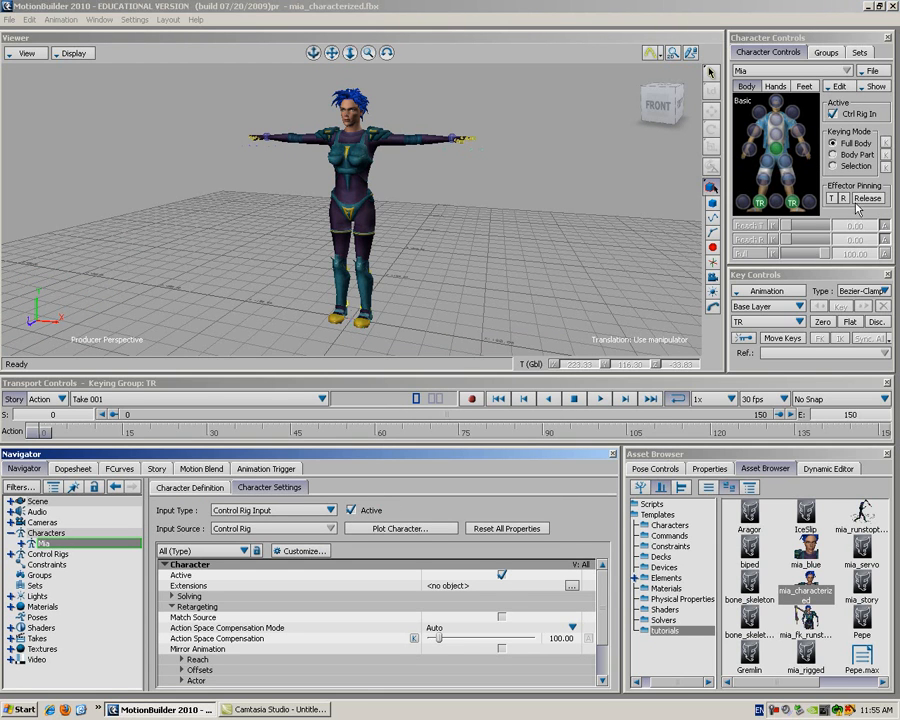
left_click(872, 70)
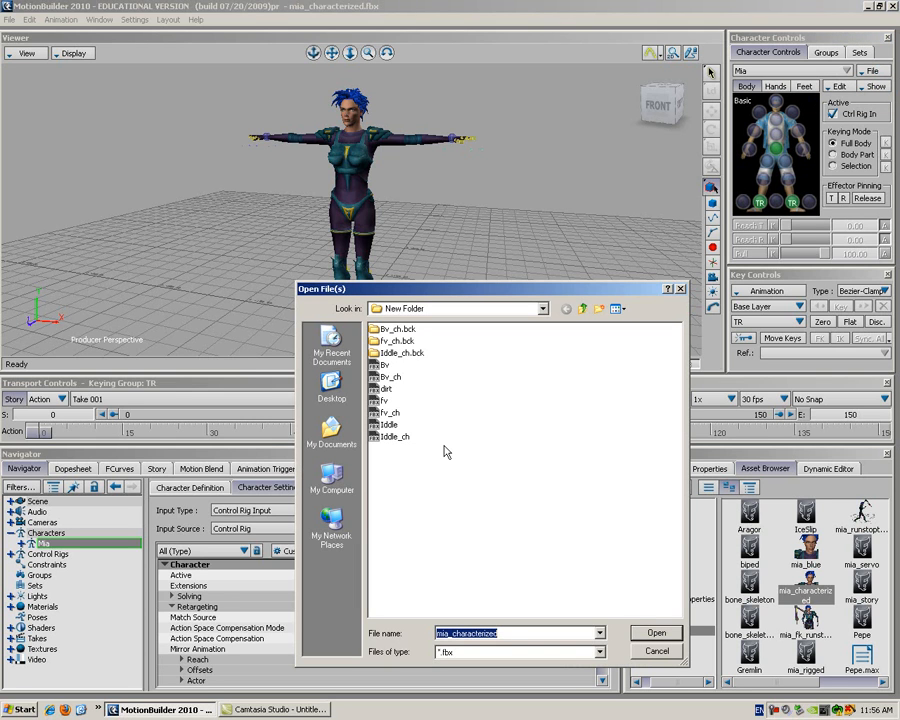
Load Iddle_ch plotted to a replacement control rig, resetting rotation DOF, processing animation and copying extensions
left_click(392, 436)
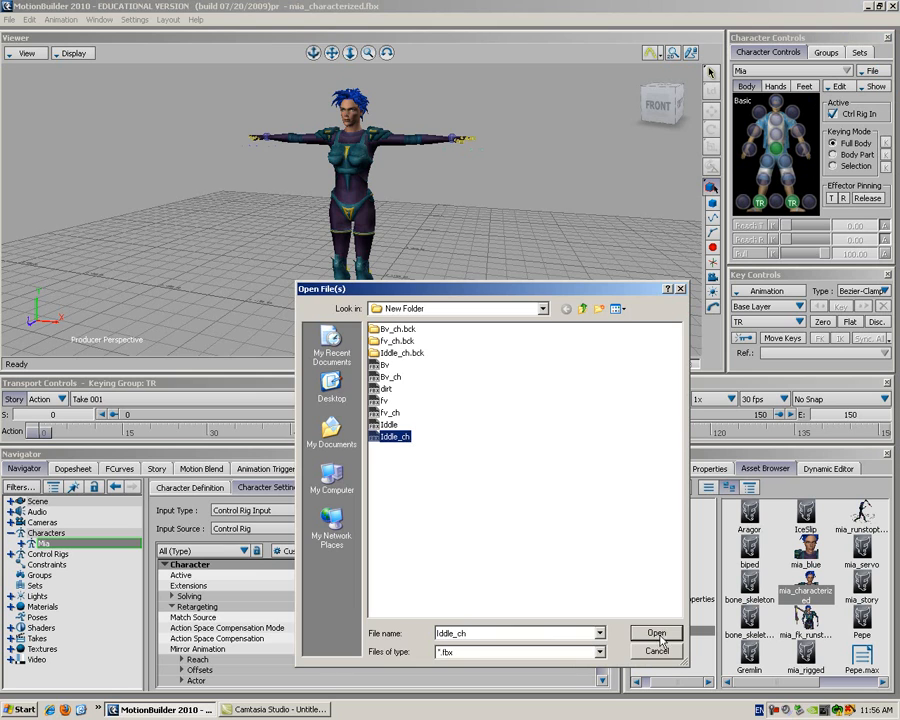
left_click(656, 633)
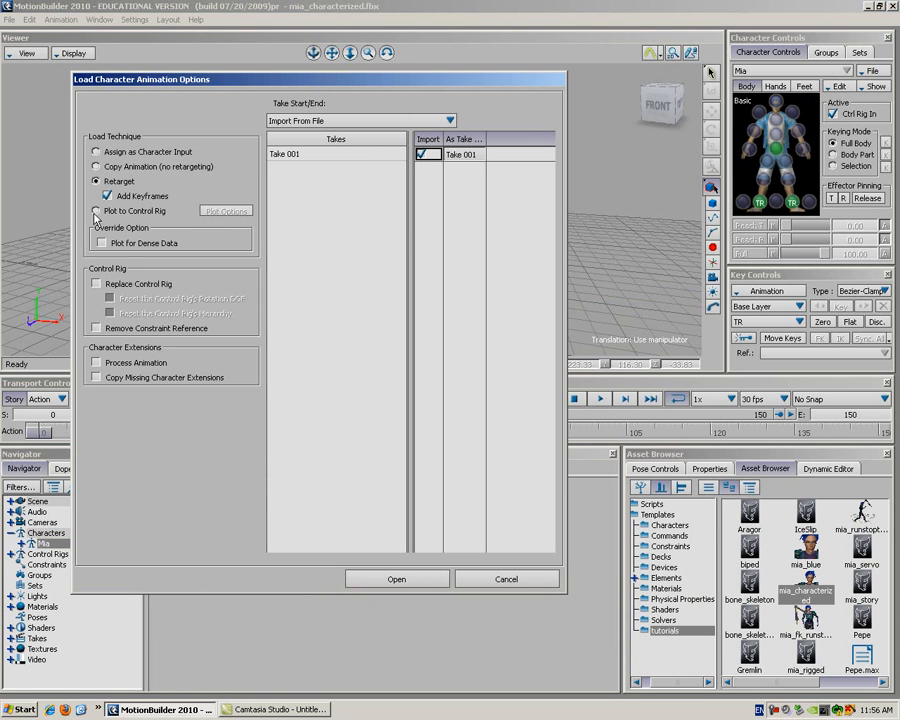
left_click(96, 211)
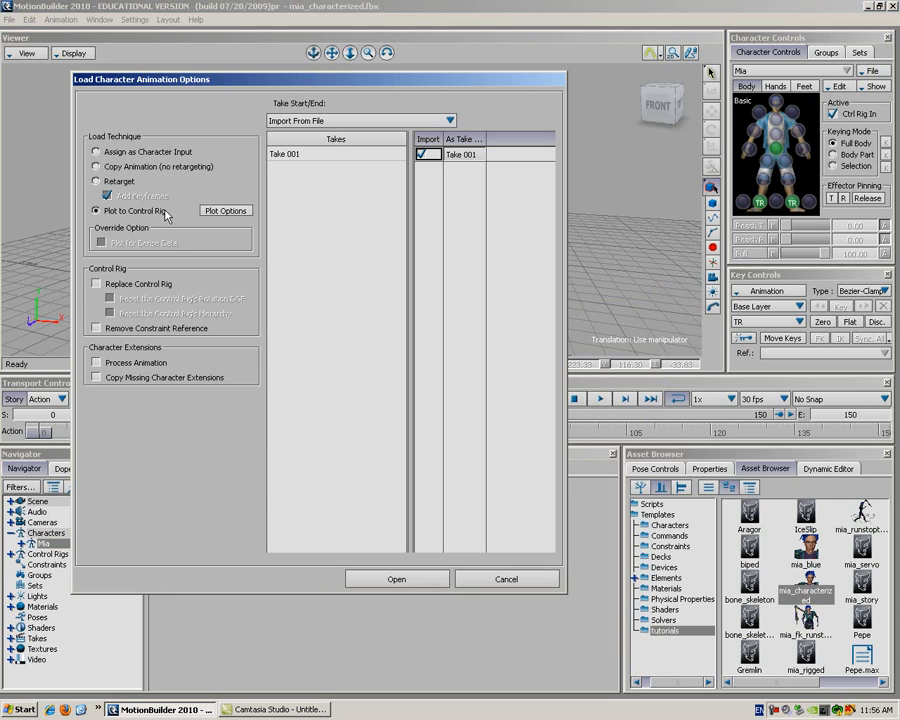
left_click(96, 284)
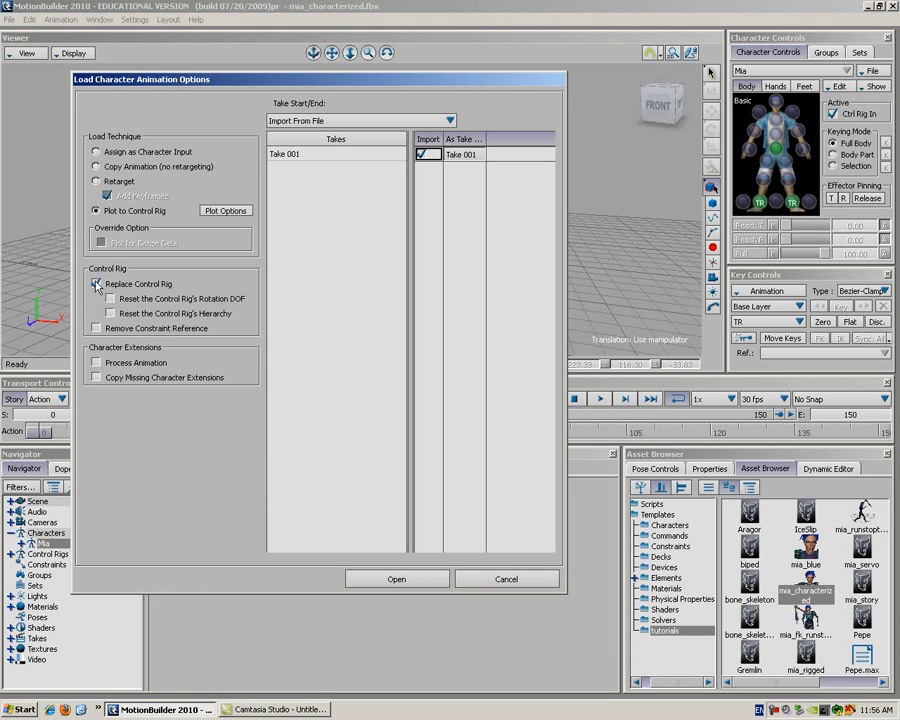
left_click(109, 298)
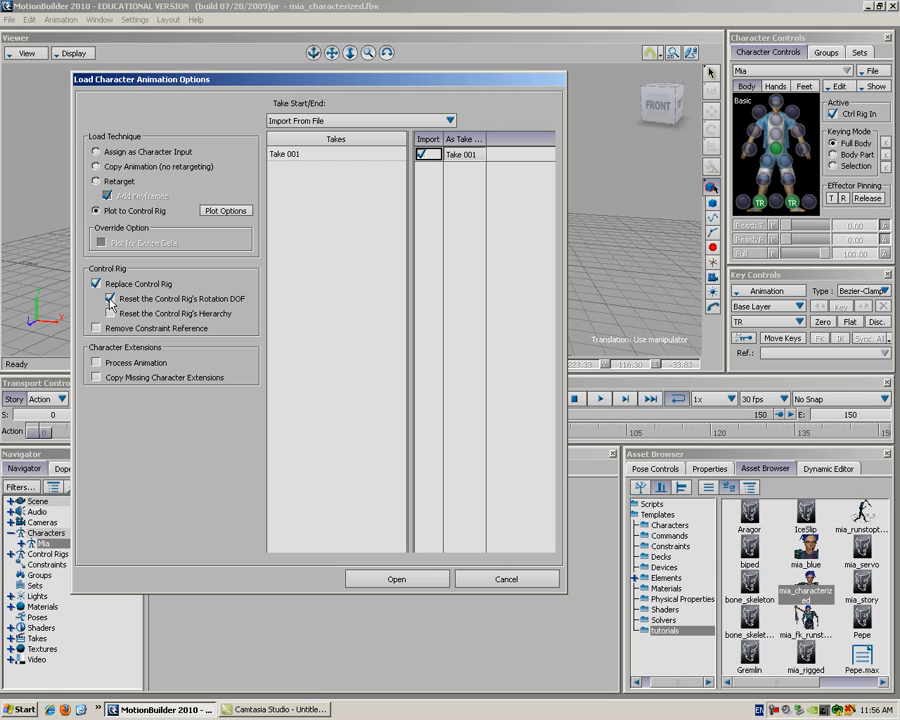
left_click(95, 362)
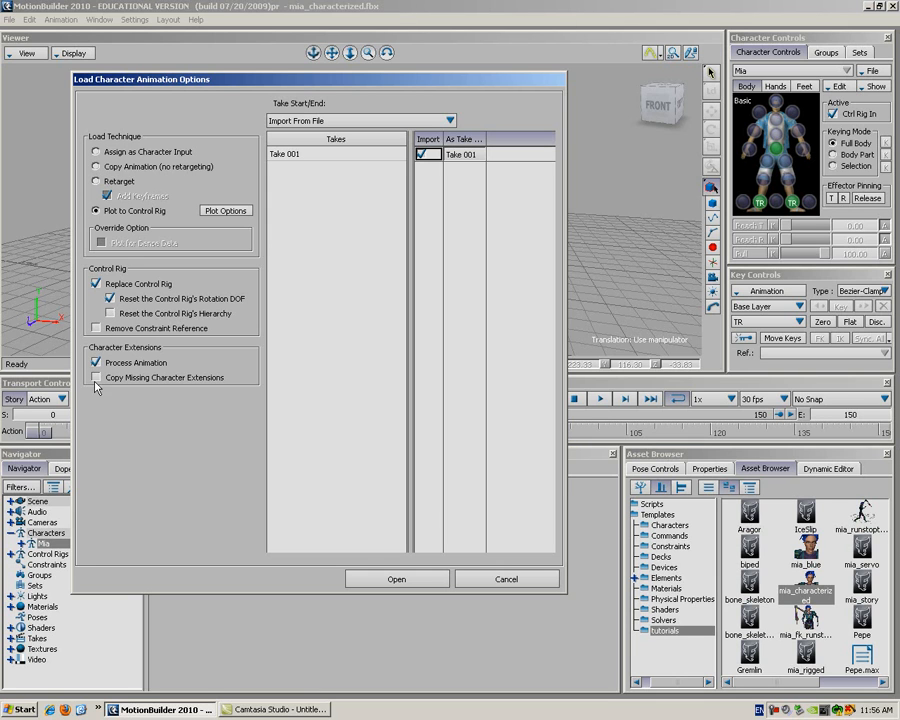
left_click(95, 377)
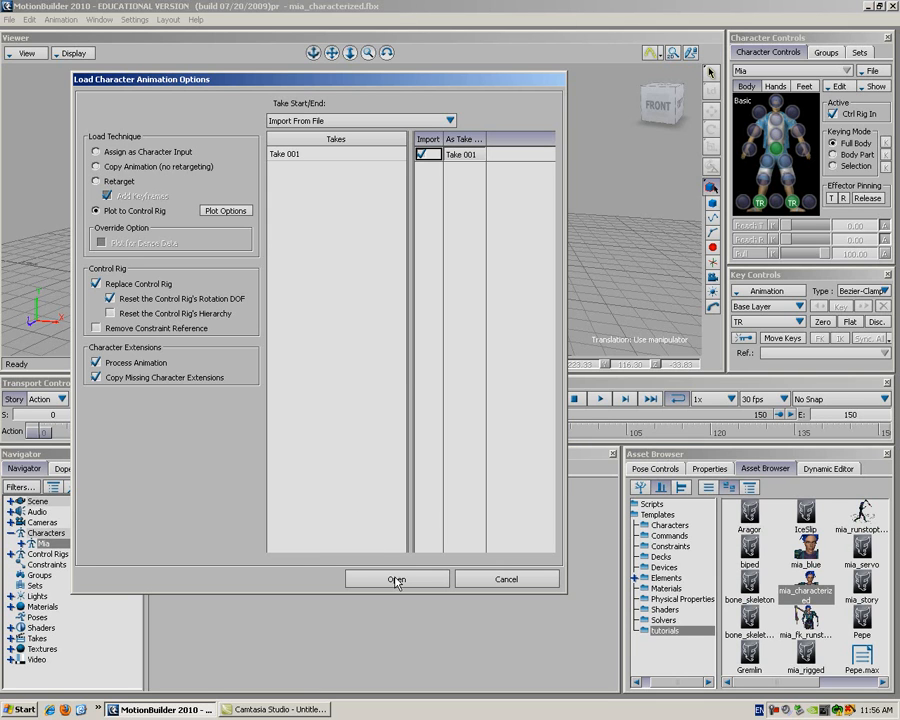
left_click(396, 579)
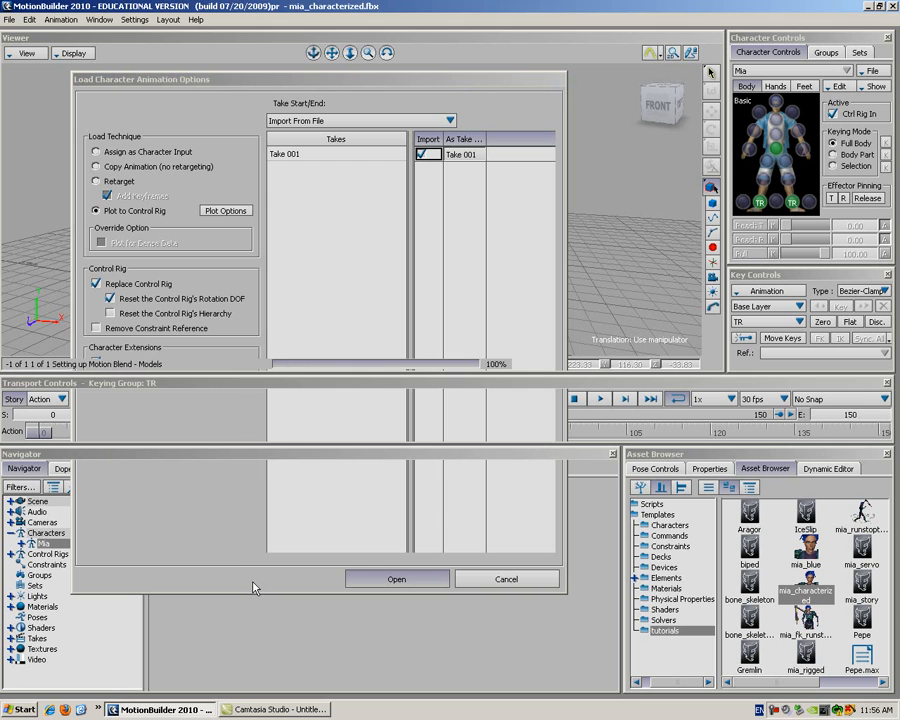
left_click(396, 579)
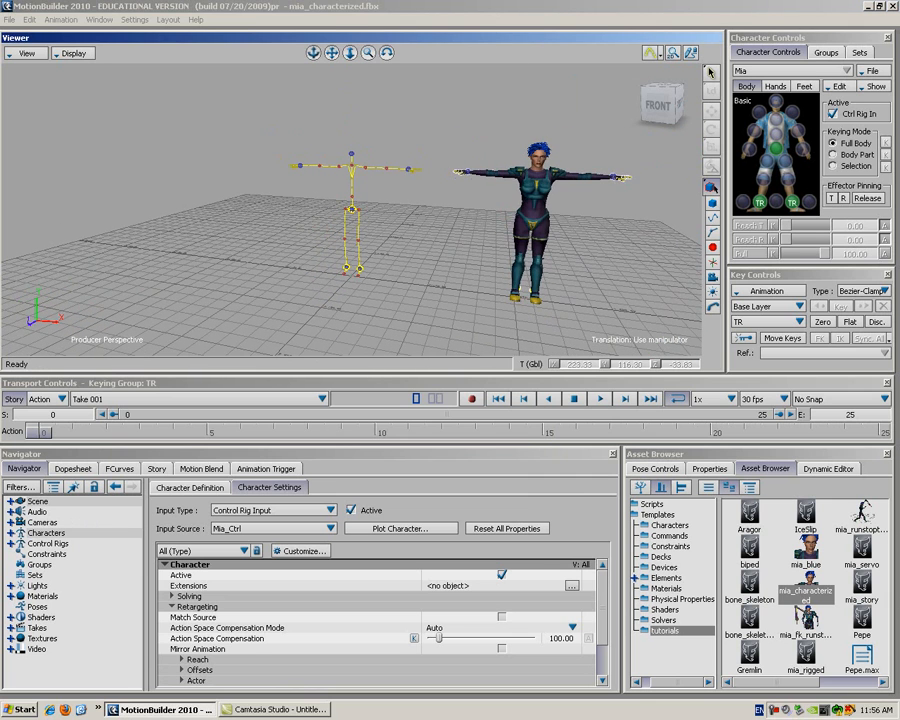
Preview the idle motion, then delete the leftover unused control rig
left_click(598, 398)
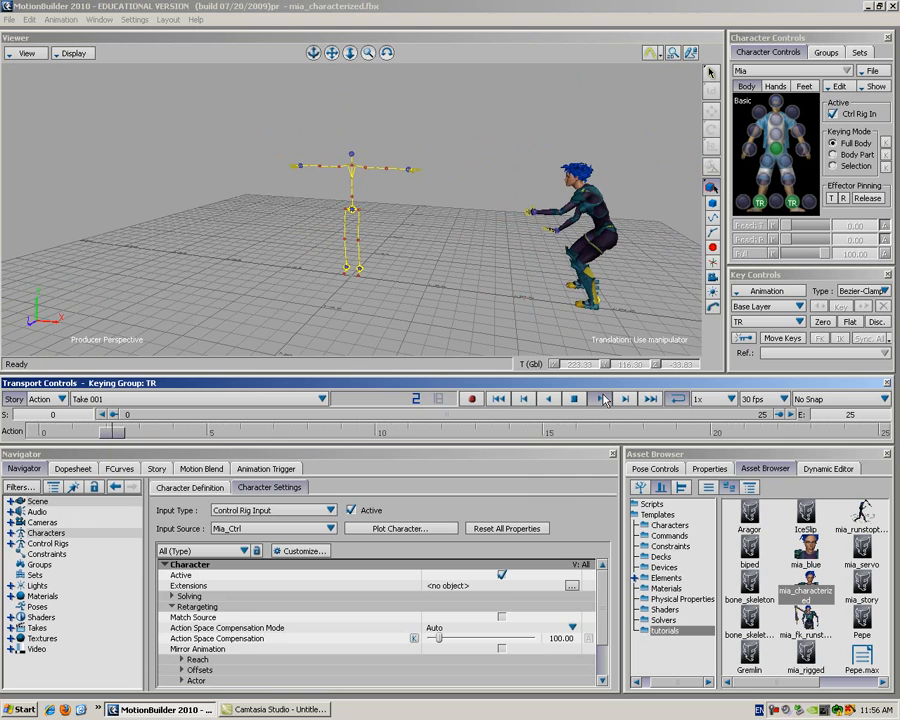
left_click(598, 398)
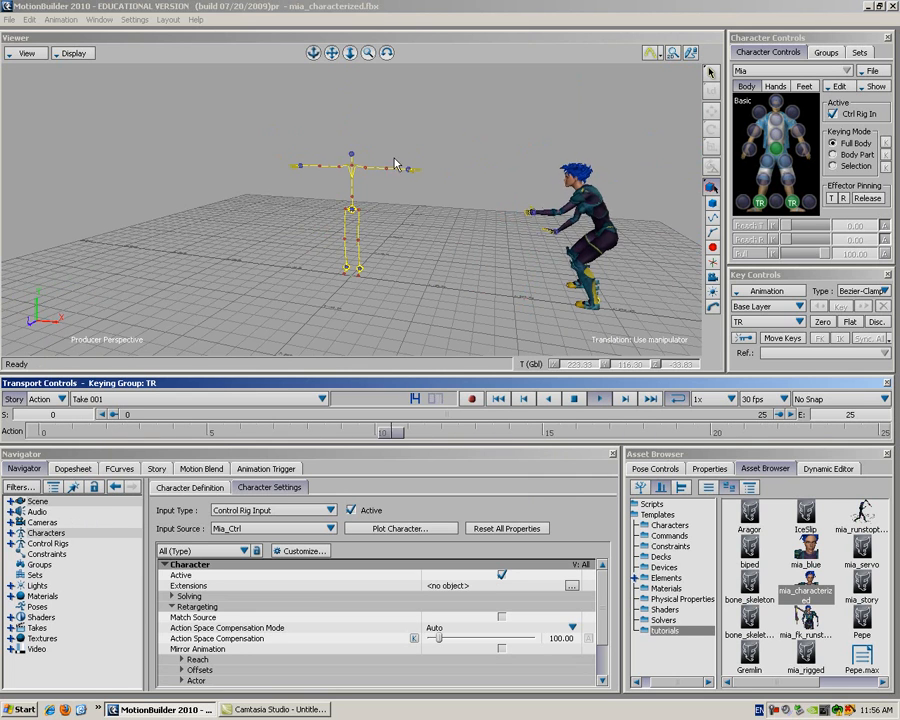
left_click(599, 398)
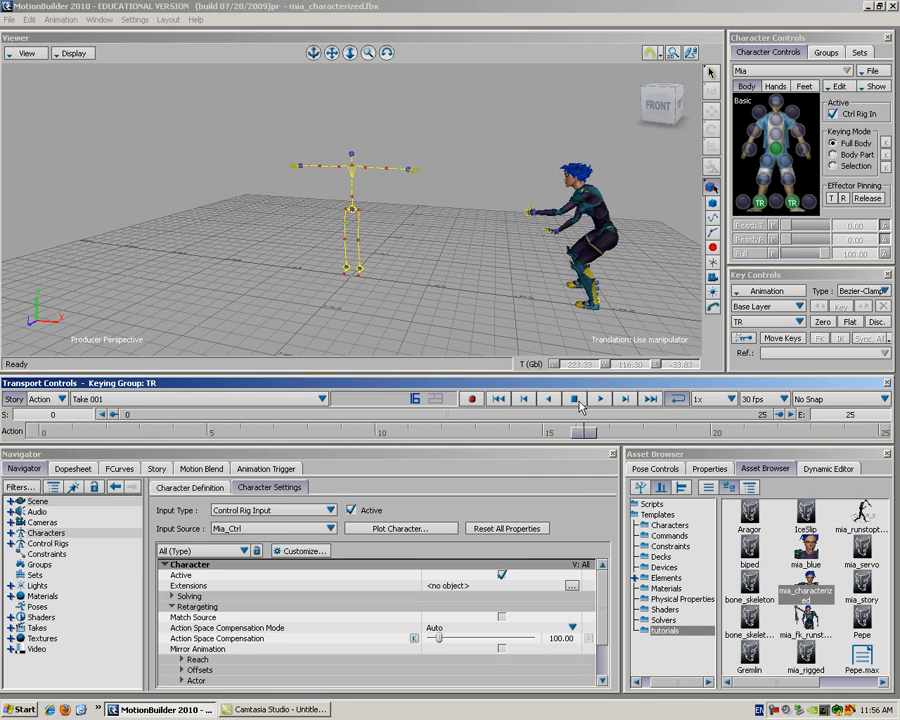
left_click(599, 398)
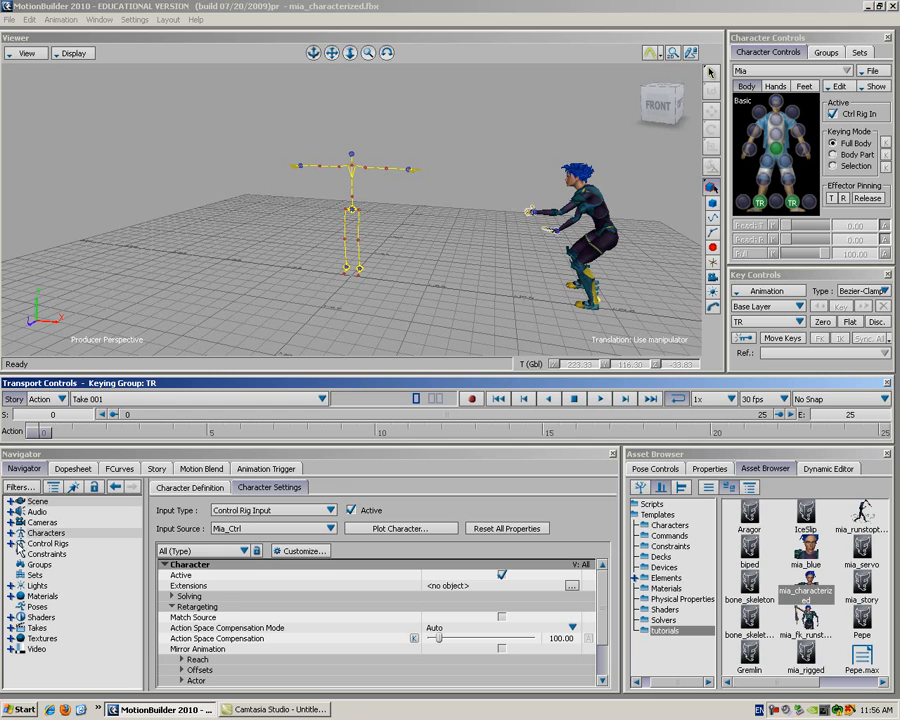
left_click(19, 543)
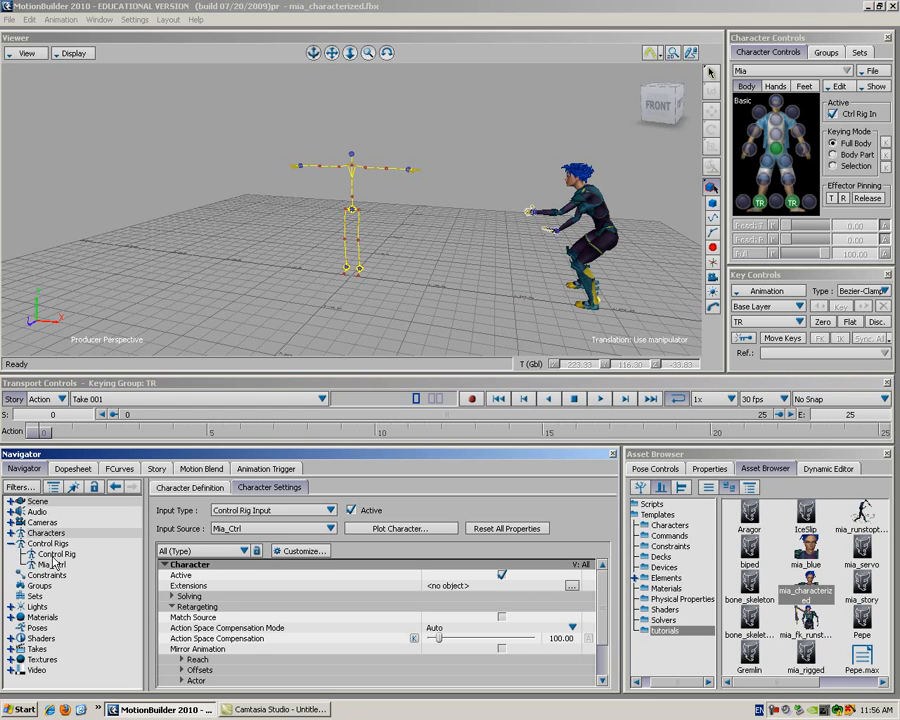
left_click(57, 554)
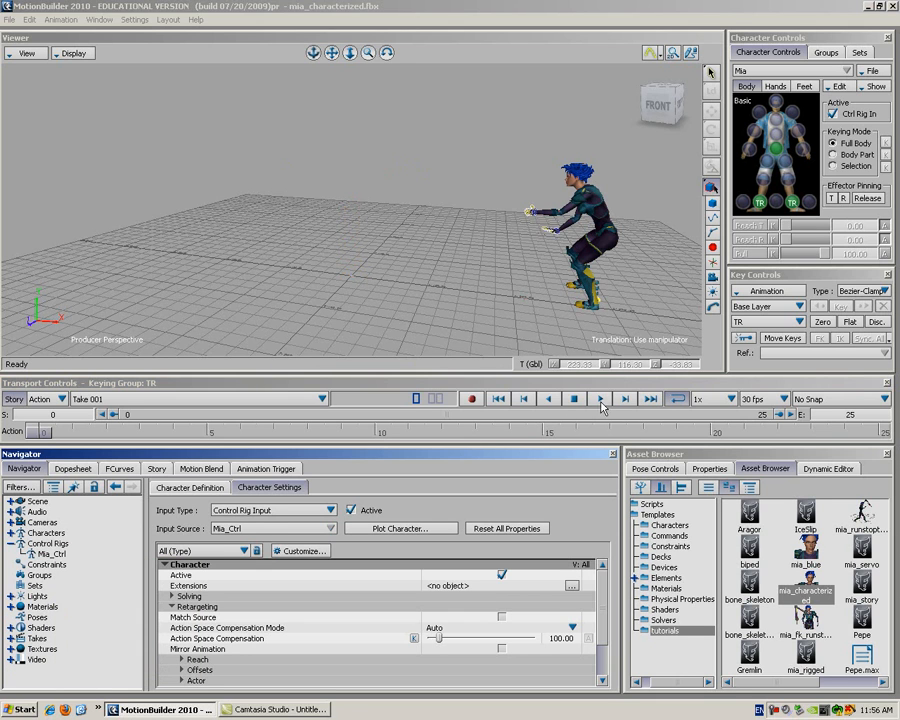
Replay the idle animation and return toward the start of the take
left_click(598, 398)
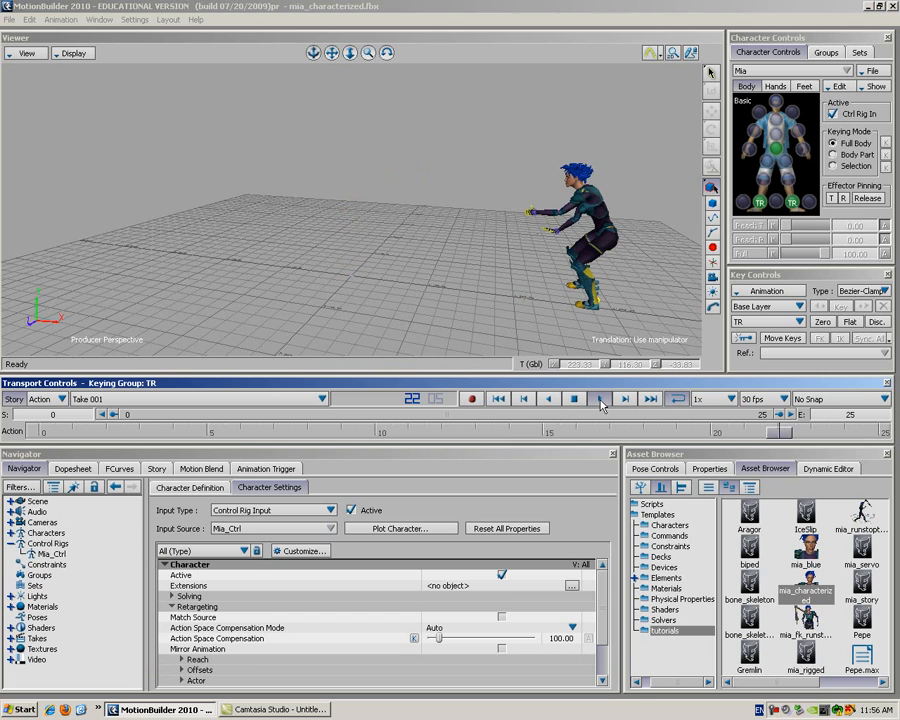
left_click(525, 399)
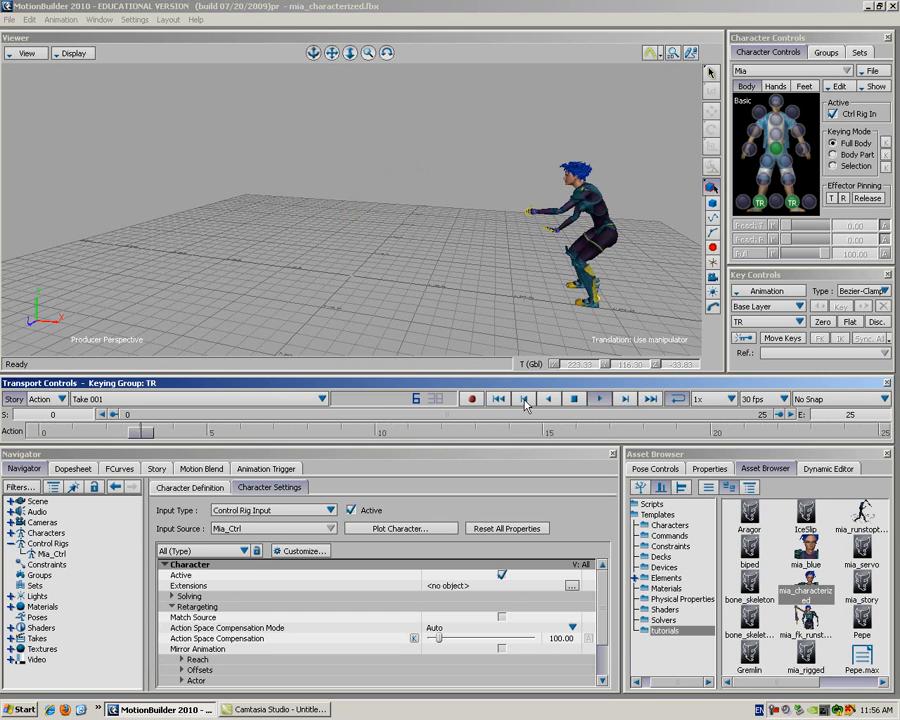
left_click(525, 398)
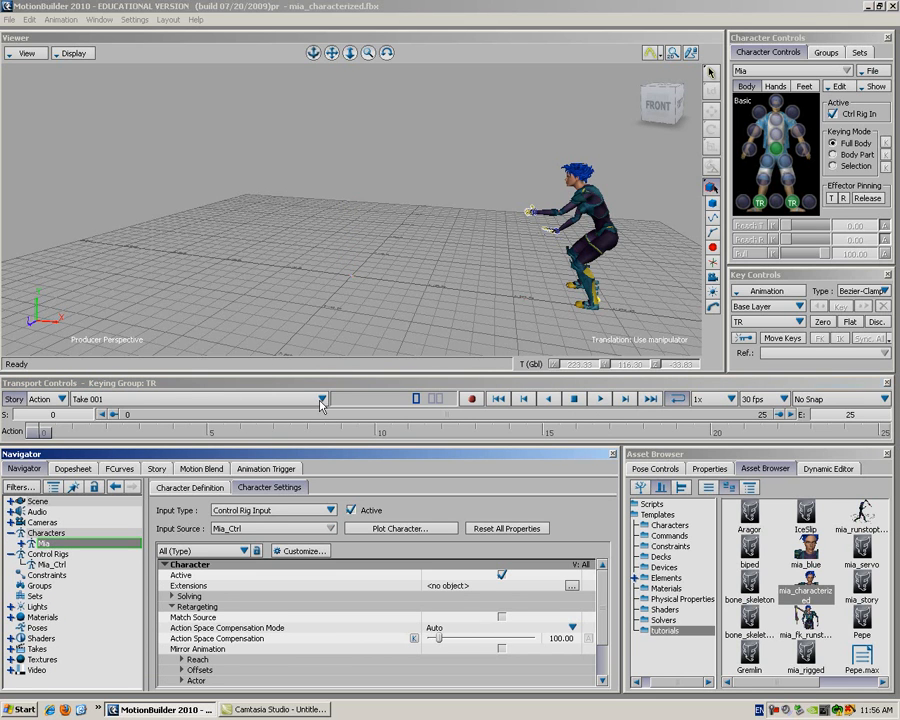
left_click(320, 399)
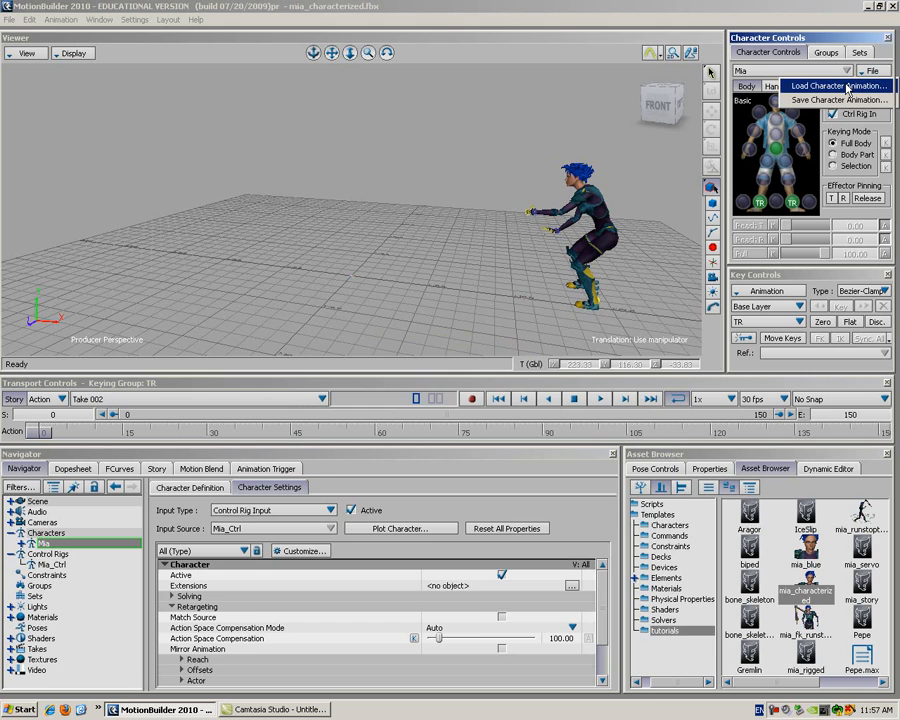
Load fv_ch plotted to a replacement control rig, with rotation DOF reset and animation processed
left_click(838, 85)
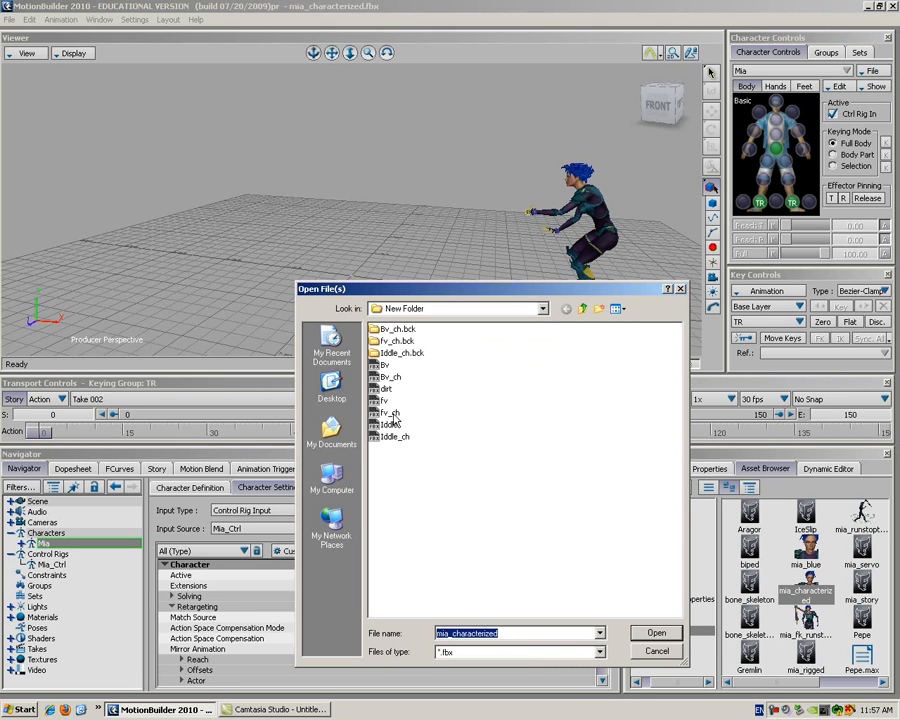
left_click(656, 632)
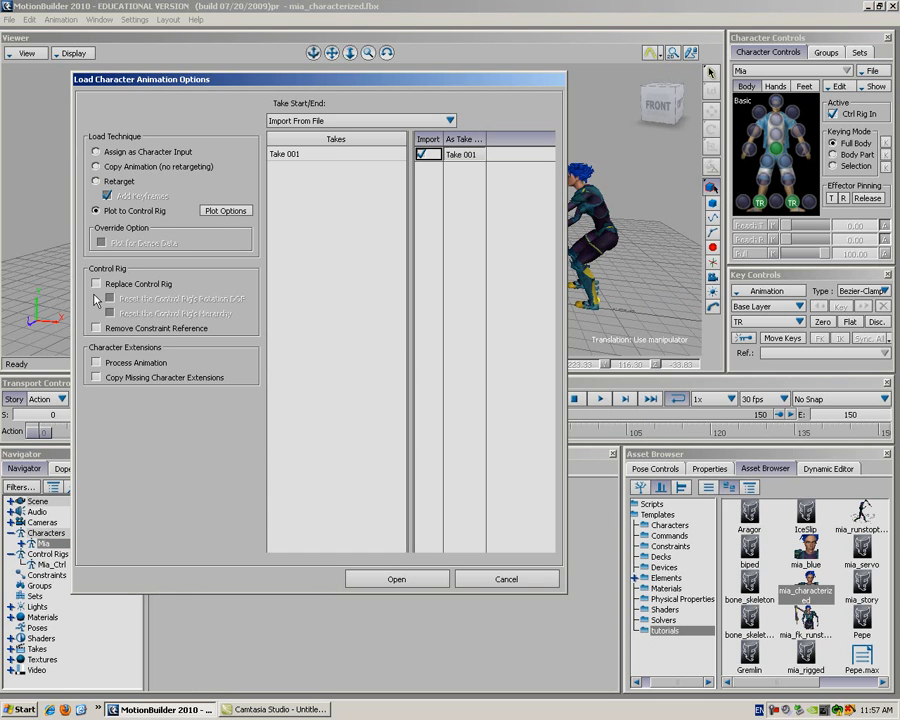
left_click(96, 284)
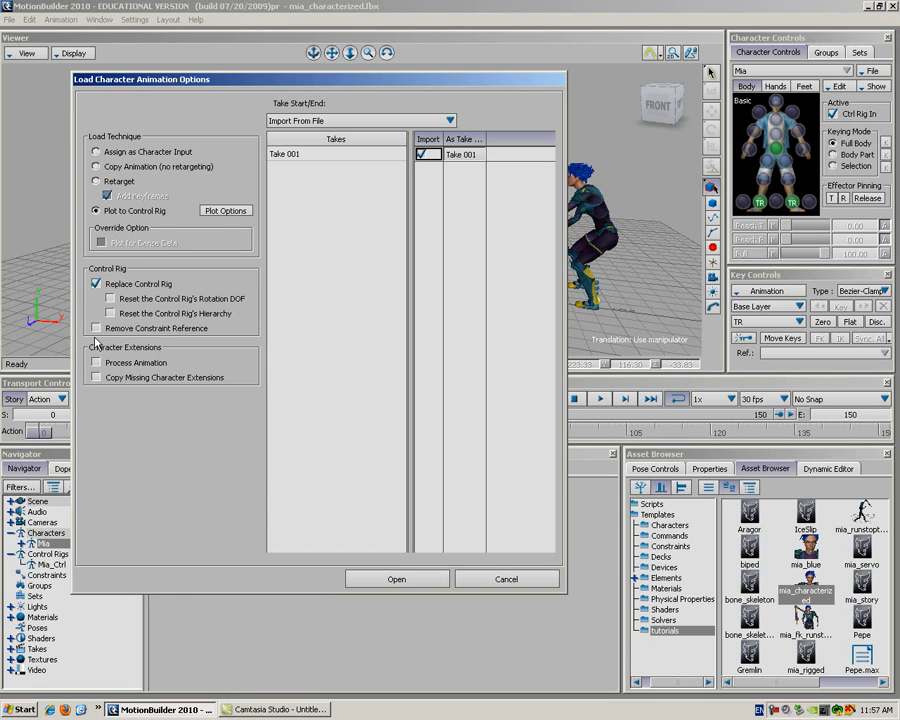
left_click(109, 298)
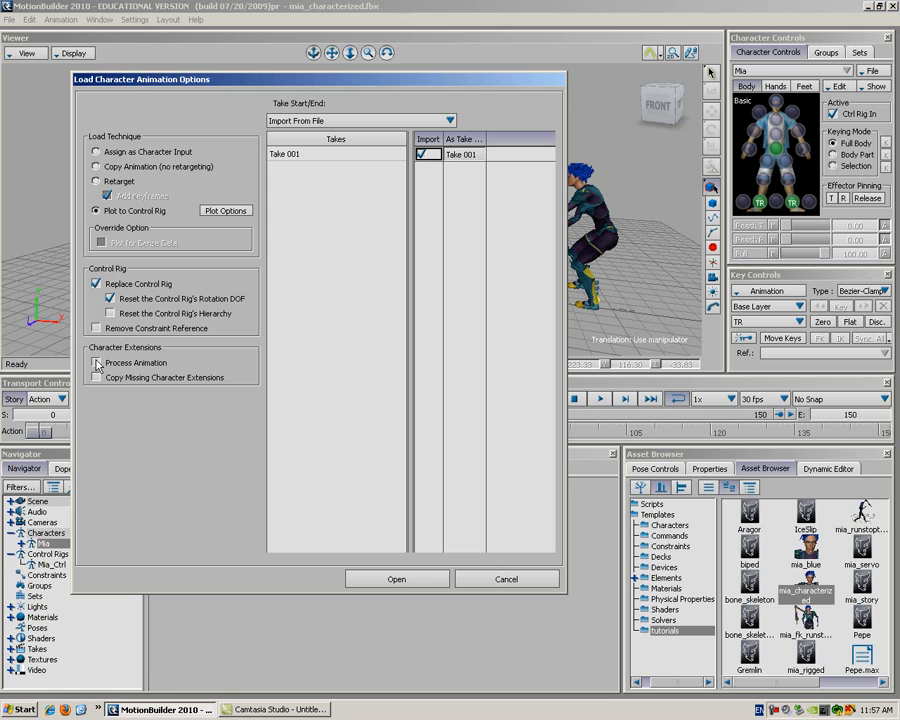
left_click(96, 362)
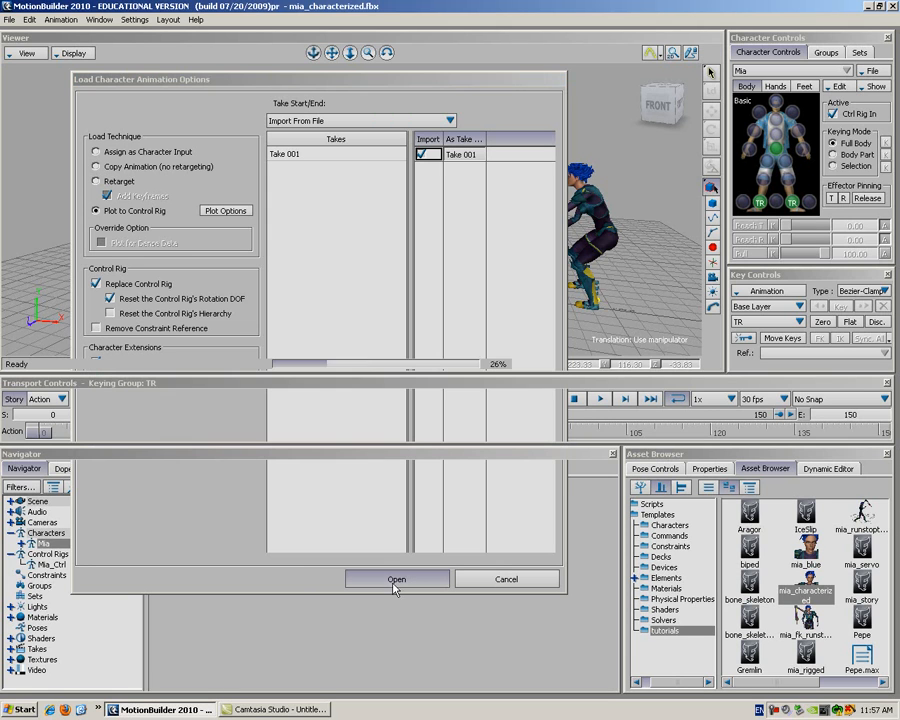
left_click(396, 579)
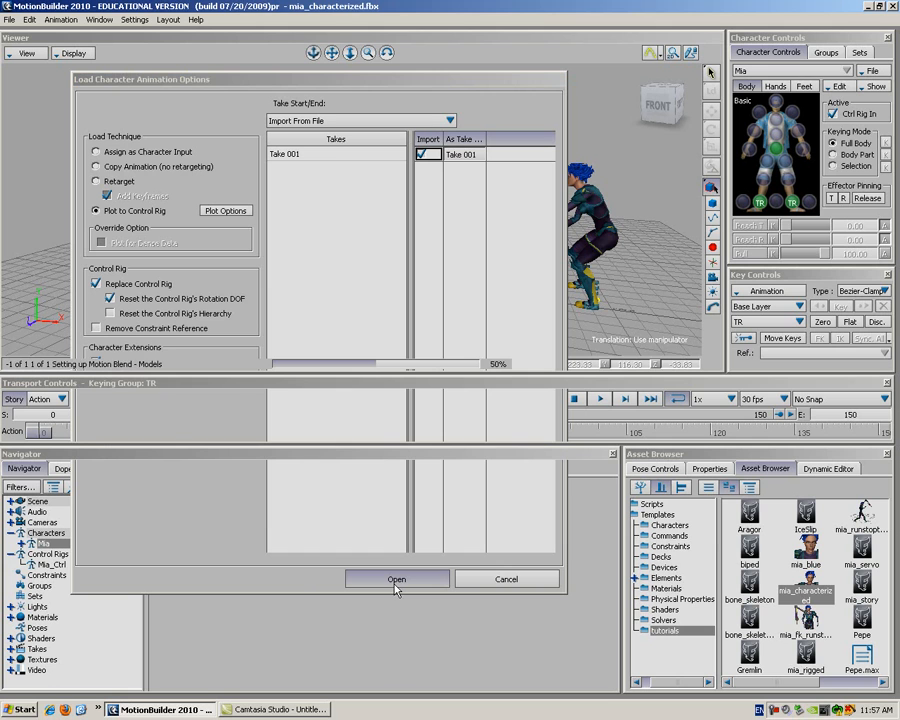
left_click(396, 579)
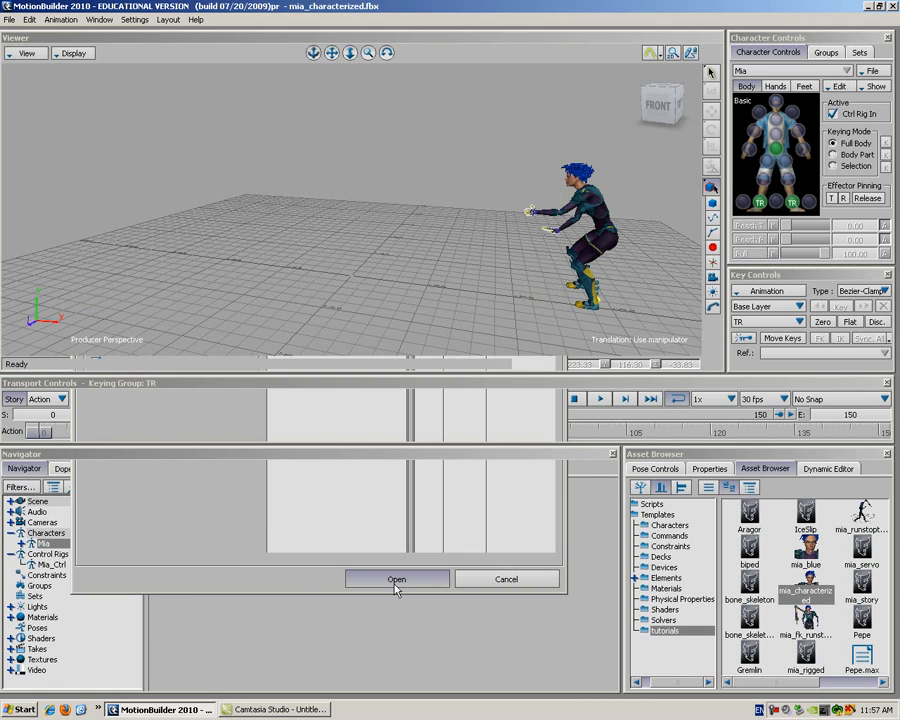
left_click(396, 579)
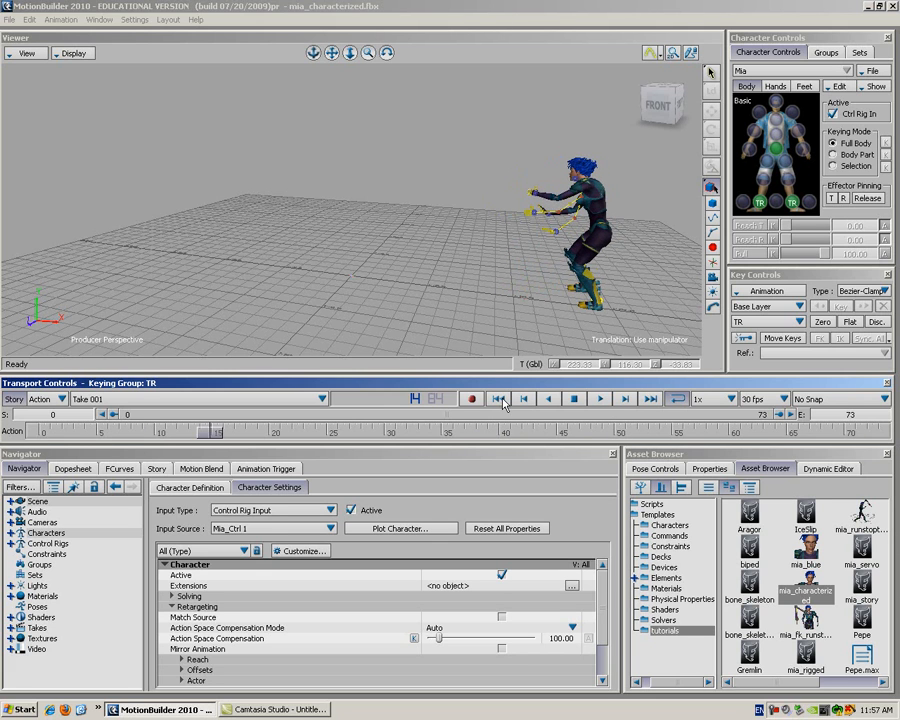
Play Take 002 and Take 001's forehand motion, then add an empty Take 003 without copying data
left_click(321, 399)
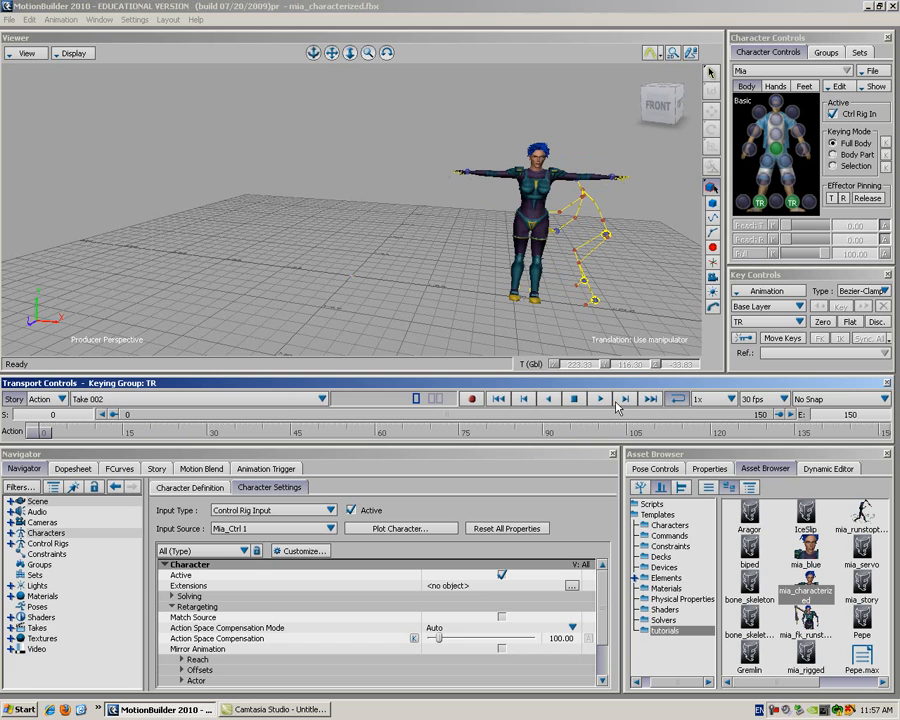
left_click(322, 399)
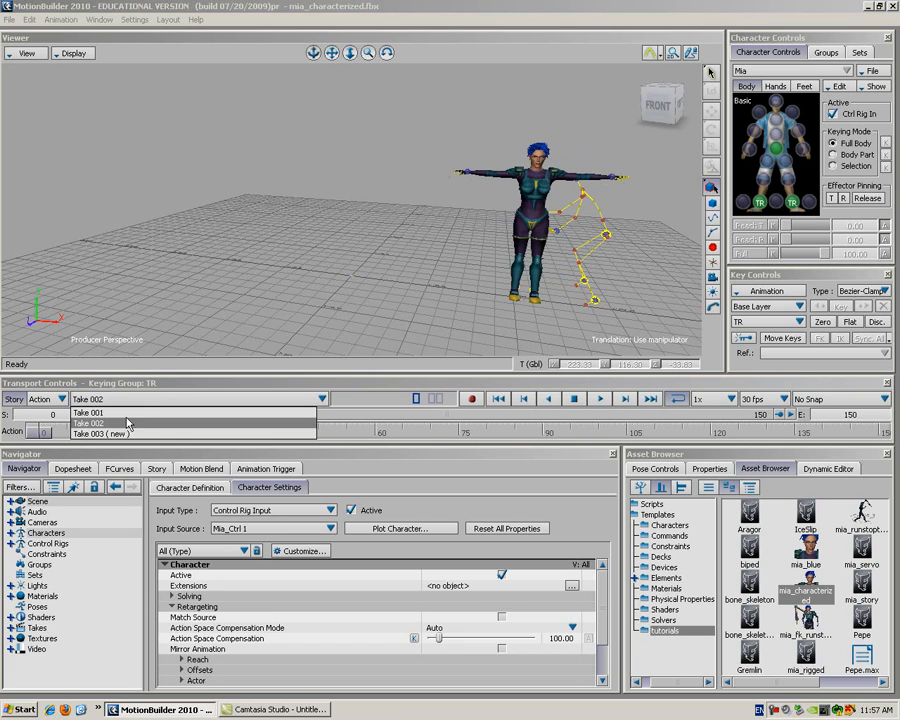
left_click(88, 412)
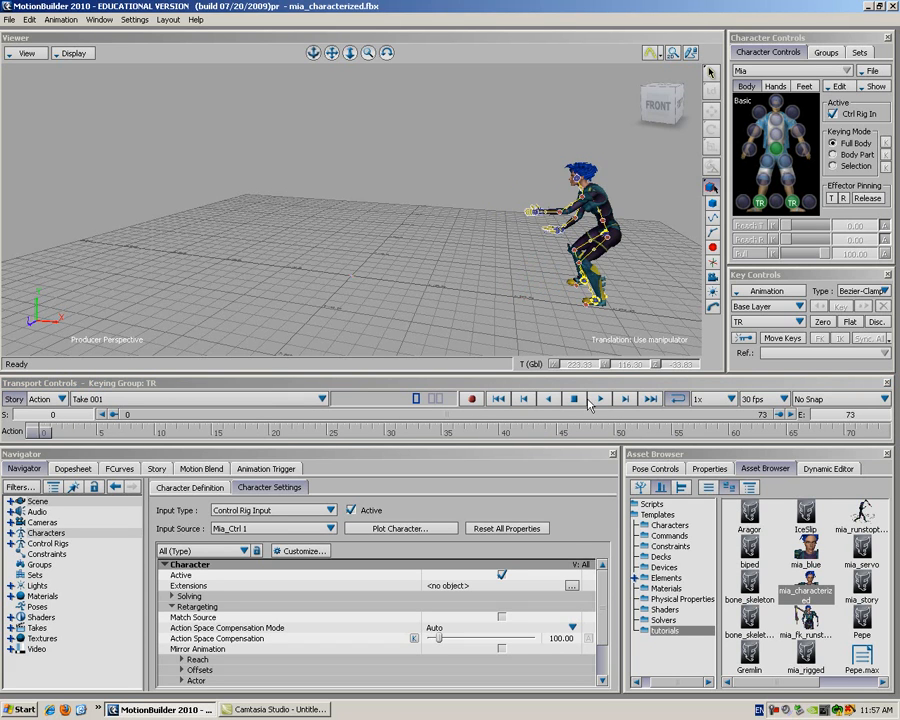
left_click(599, 398)
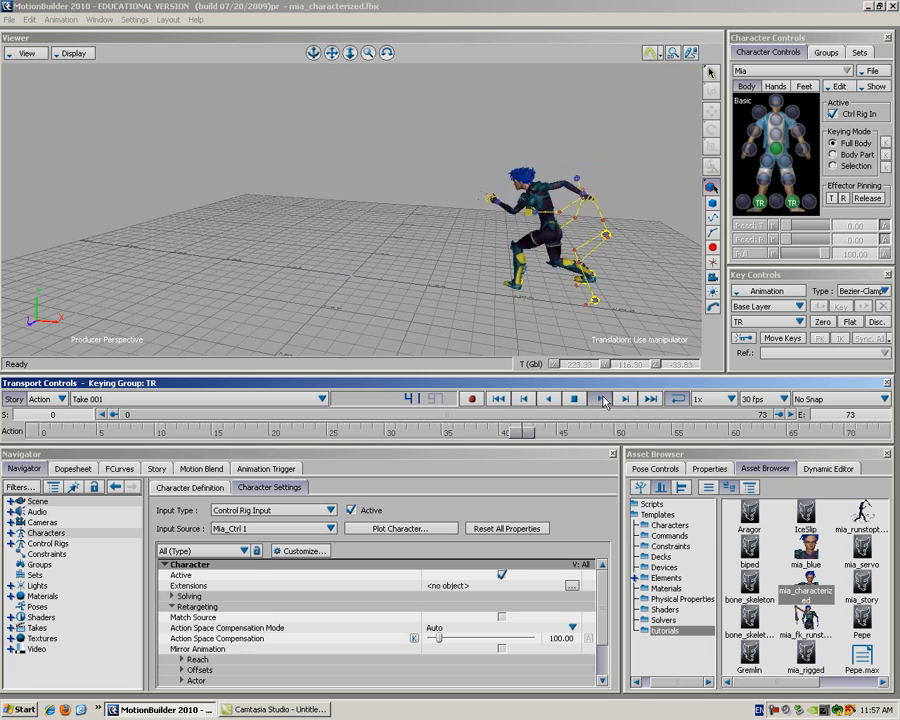
left_click(497, 398)
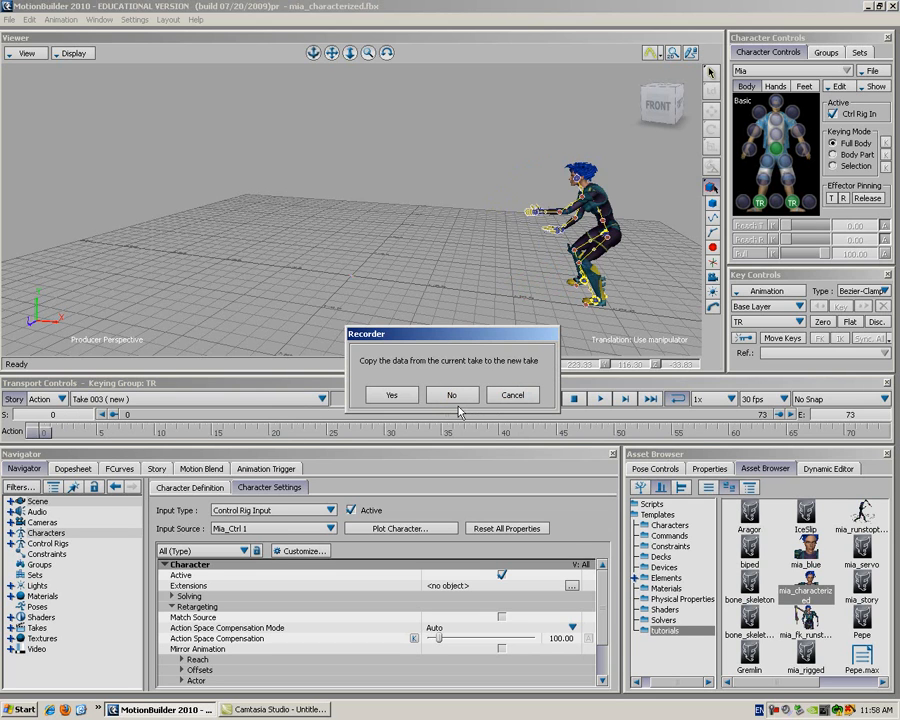
left_click(451, 395)
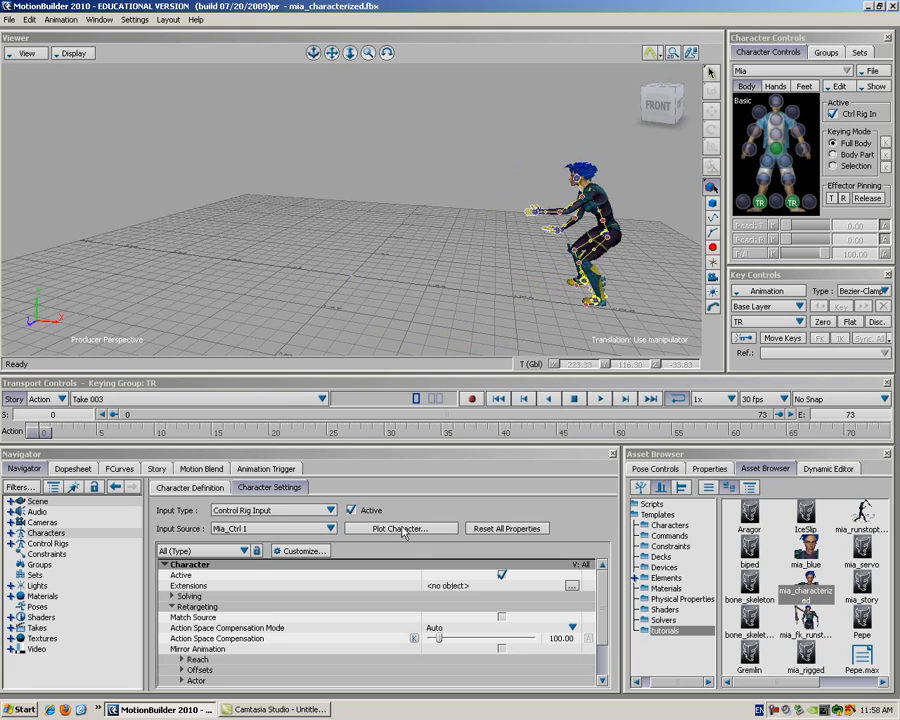
Plot Take 003's control rig animation to Mia's skeleton and switch back to Take 002
left_click(400, 528)
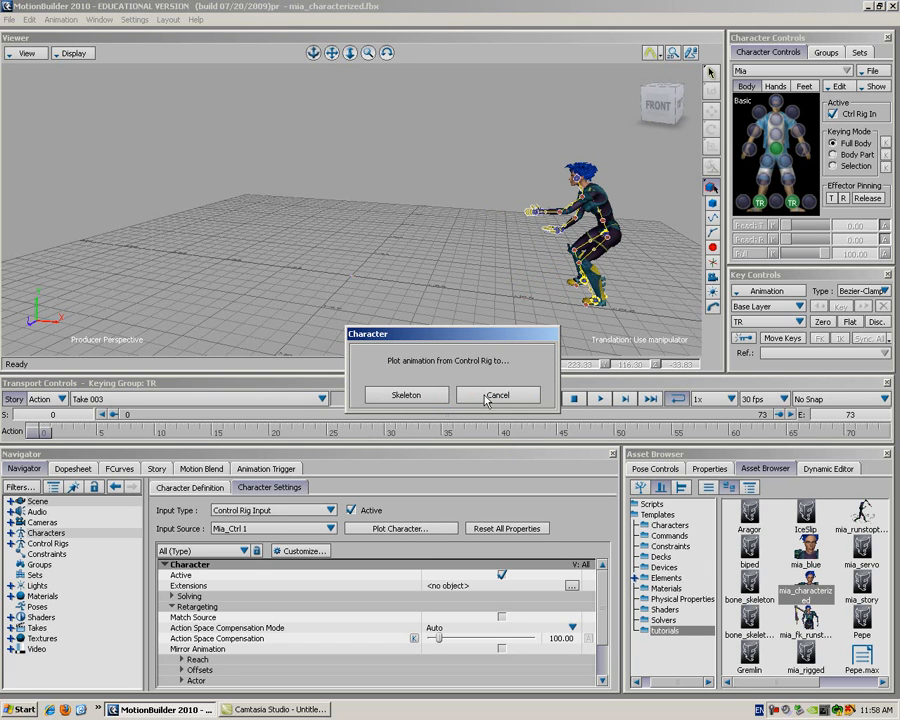
left_click(406, 394)
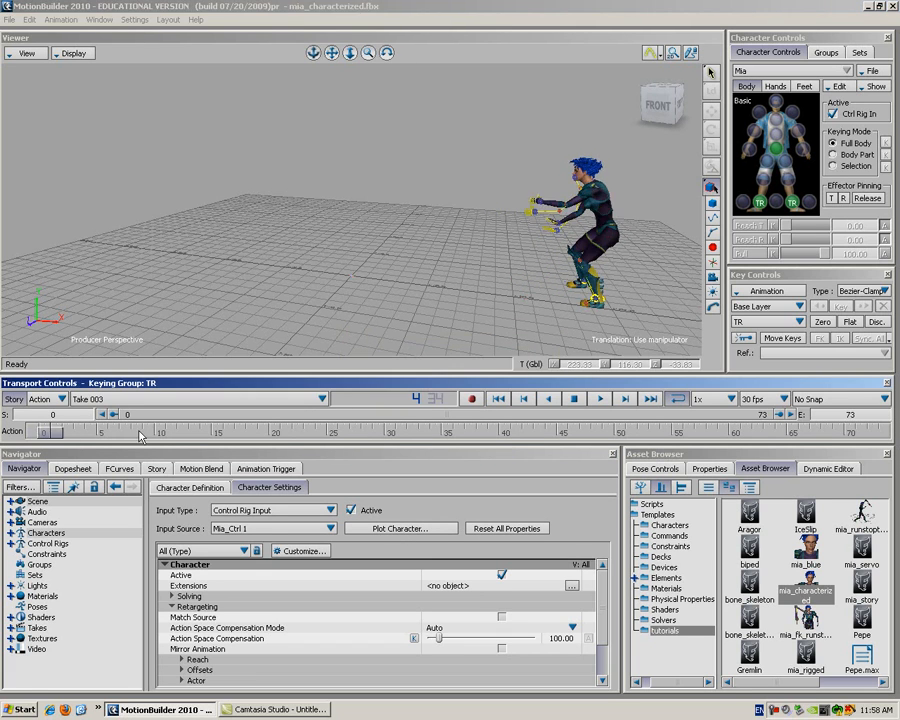
left_click(850, 432)
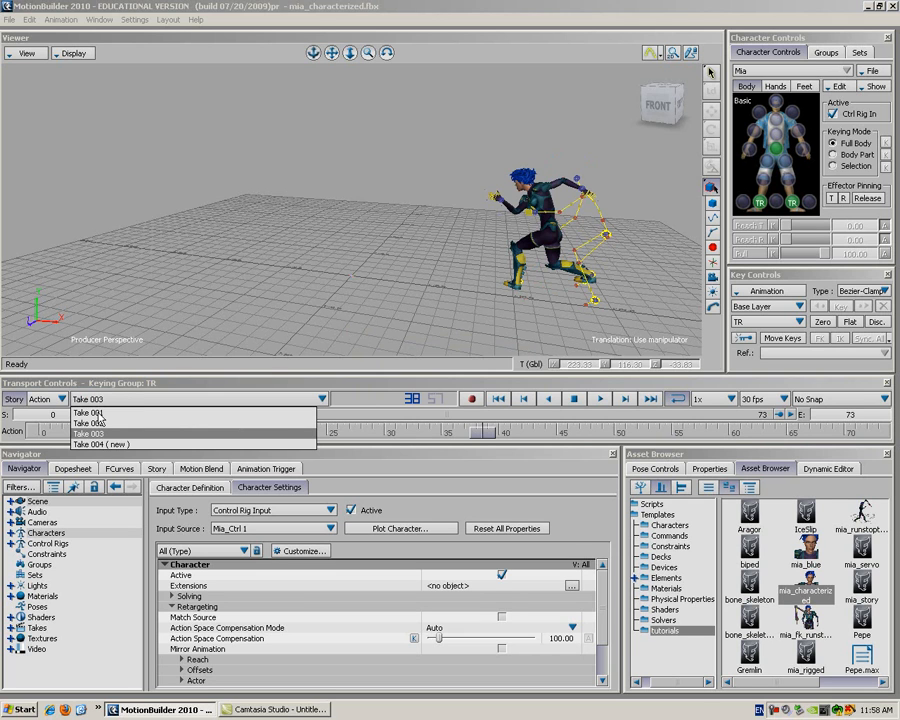
left_click(88, 413)
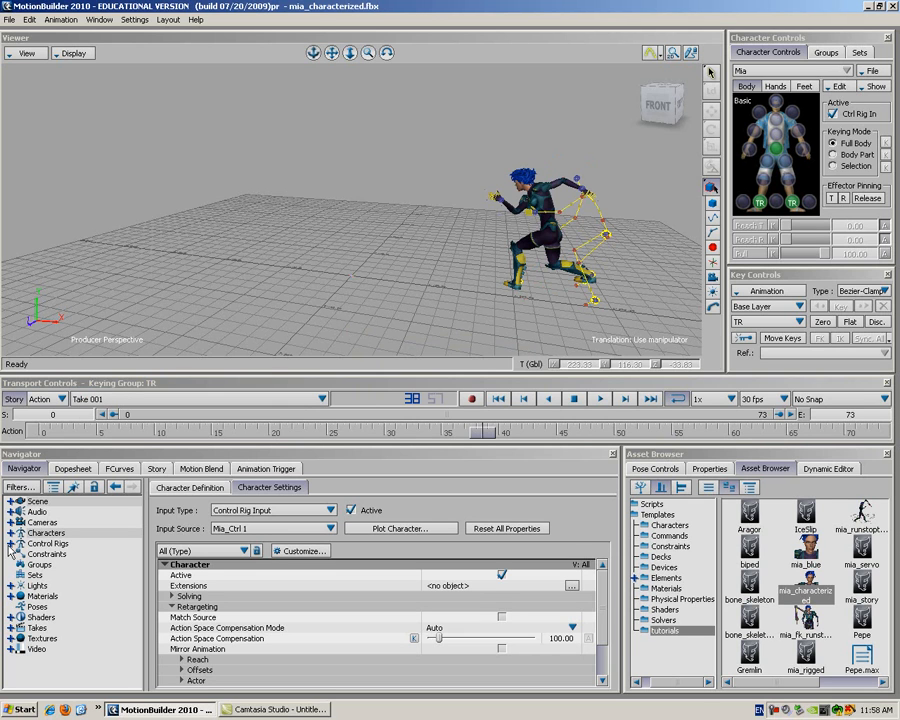
left_click(18, 543)
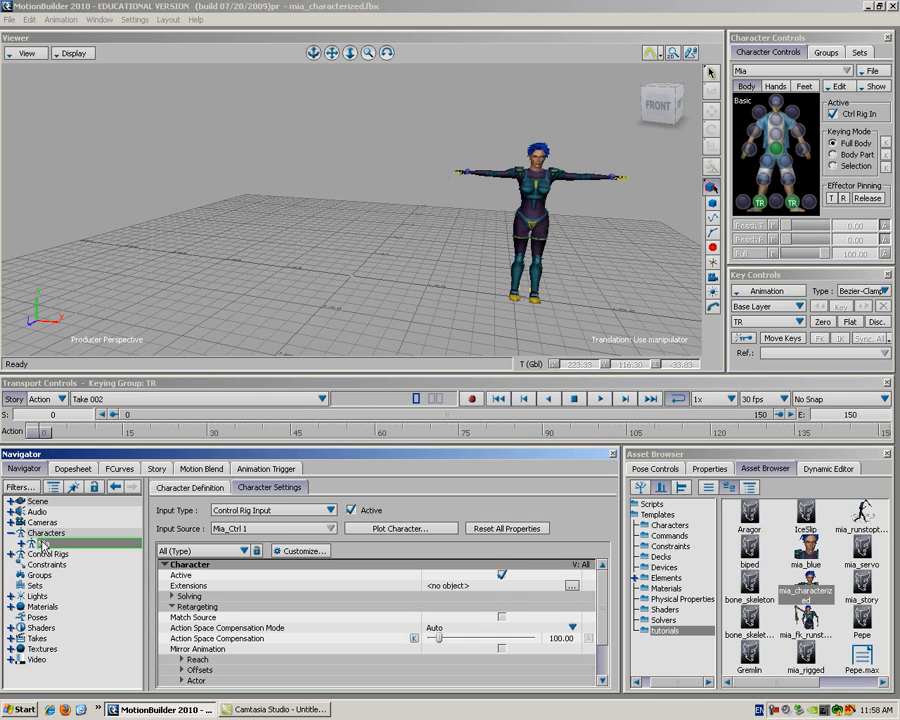
Load Iddle_ch with Plot to Control Rig, Process Animation and Copy Missing Character Extensions
left_click(18, 542)
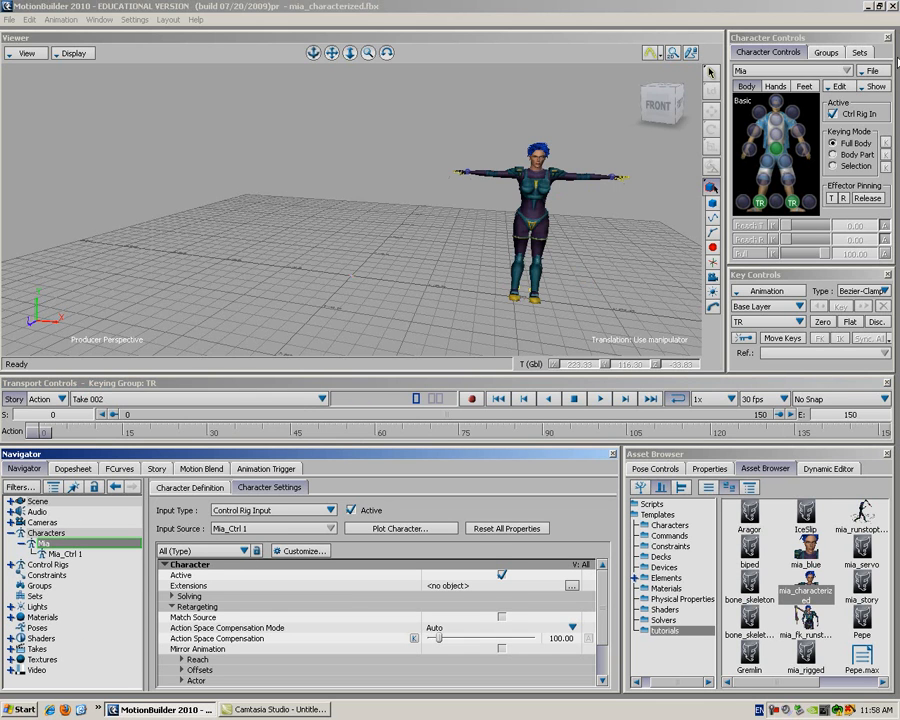
left_click(872, 70)
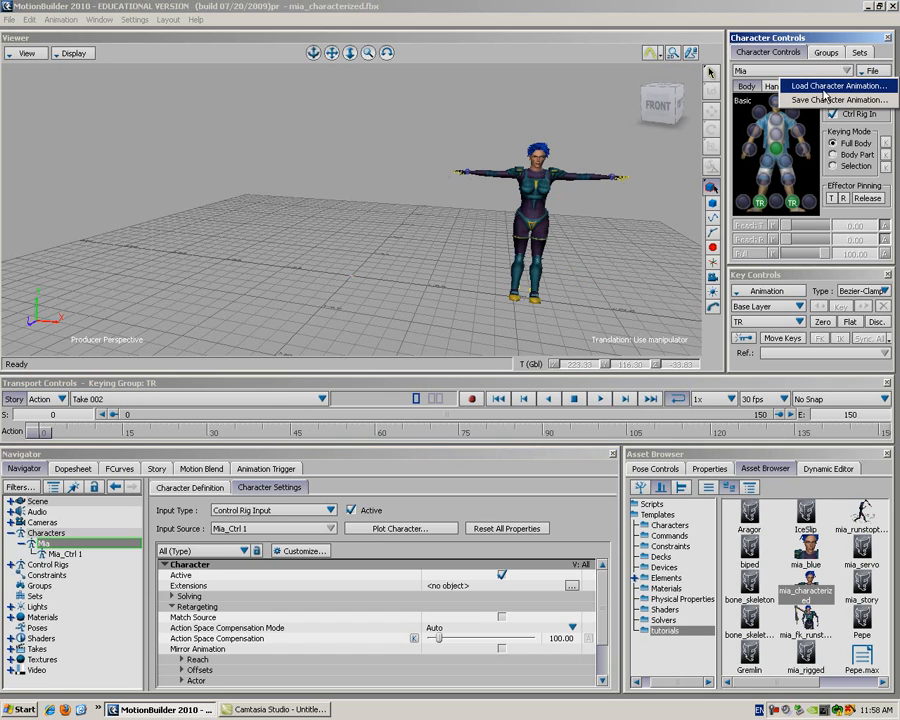
left_click(838, 85)
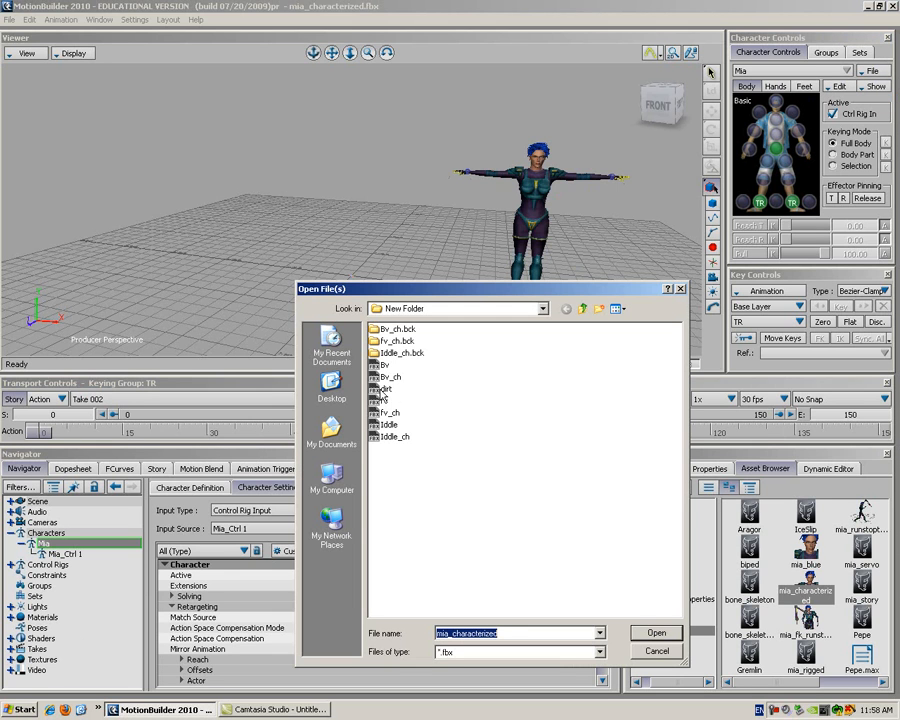
left_click(390, 424)
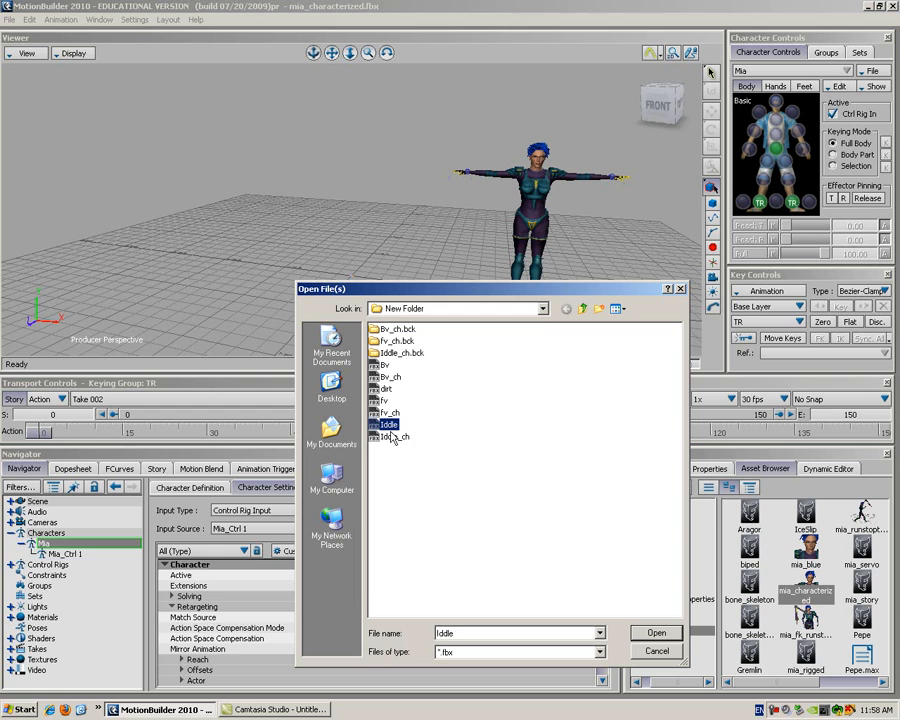
left_click(390, 436)
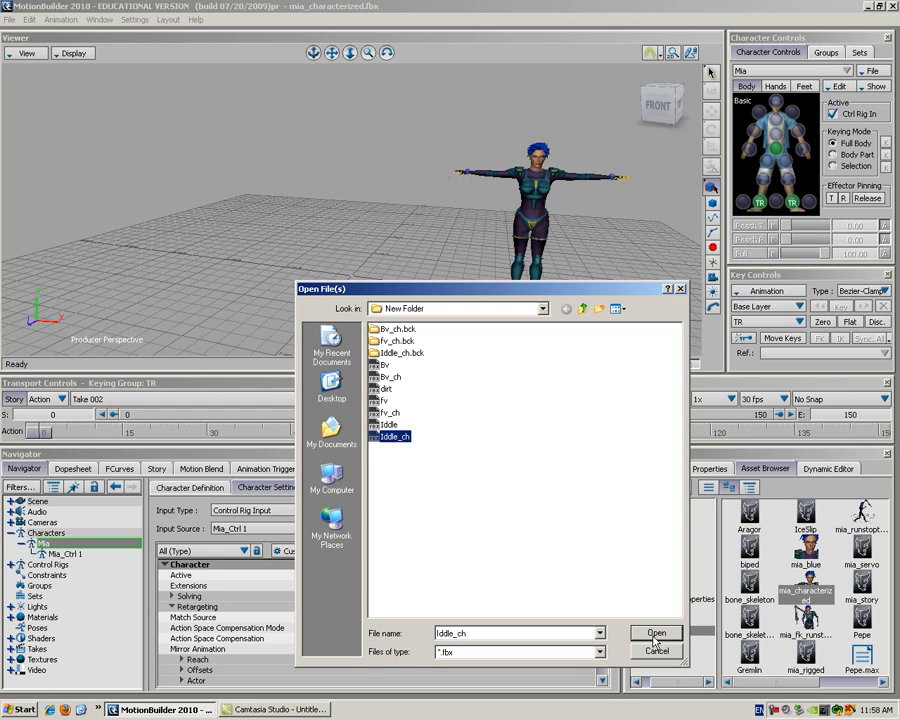
left_click(655, 633)
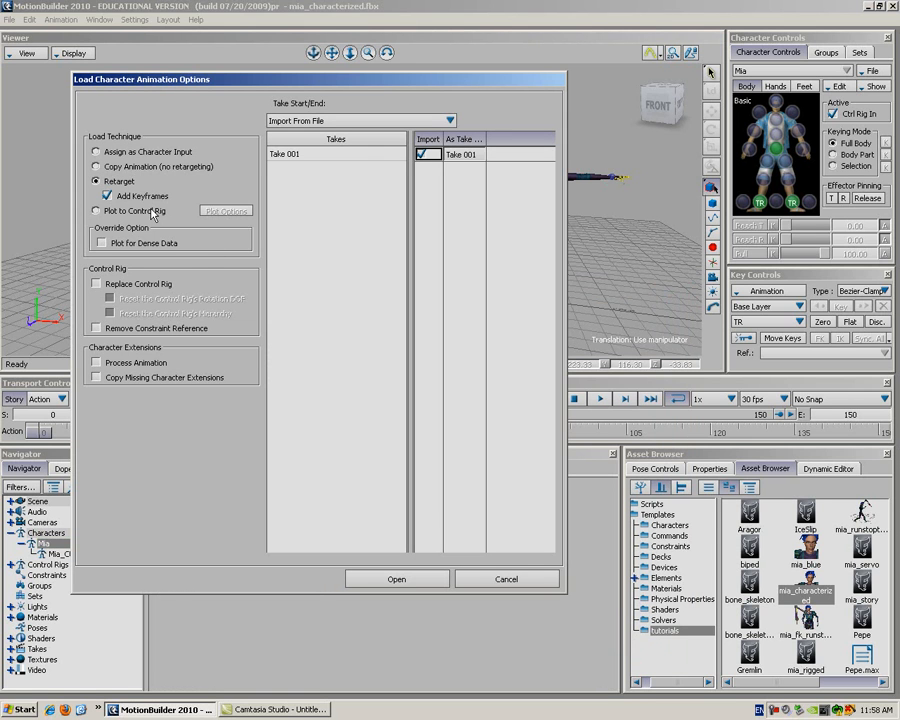
left_click(96, 211)
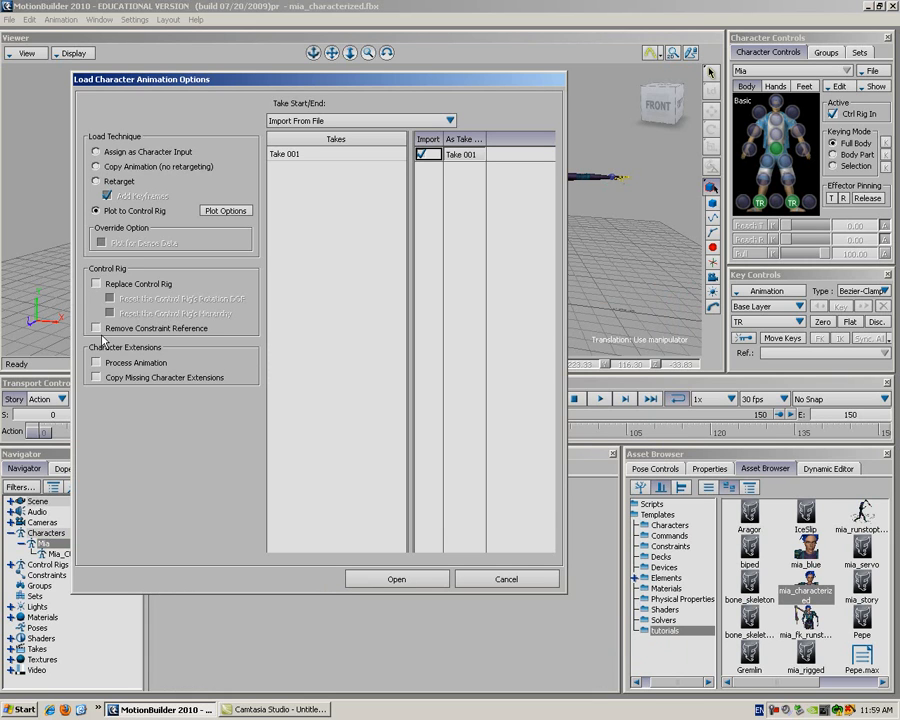
left_click(95, 362)
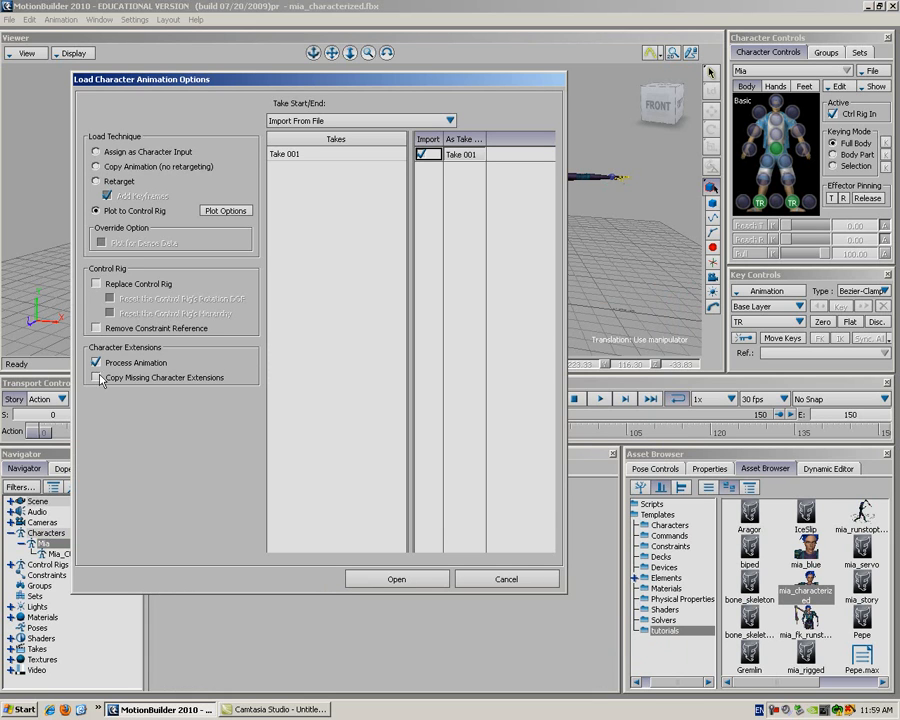
left_click(95, 377)
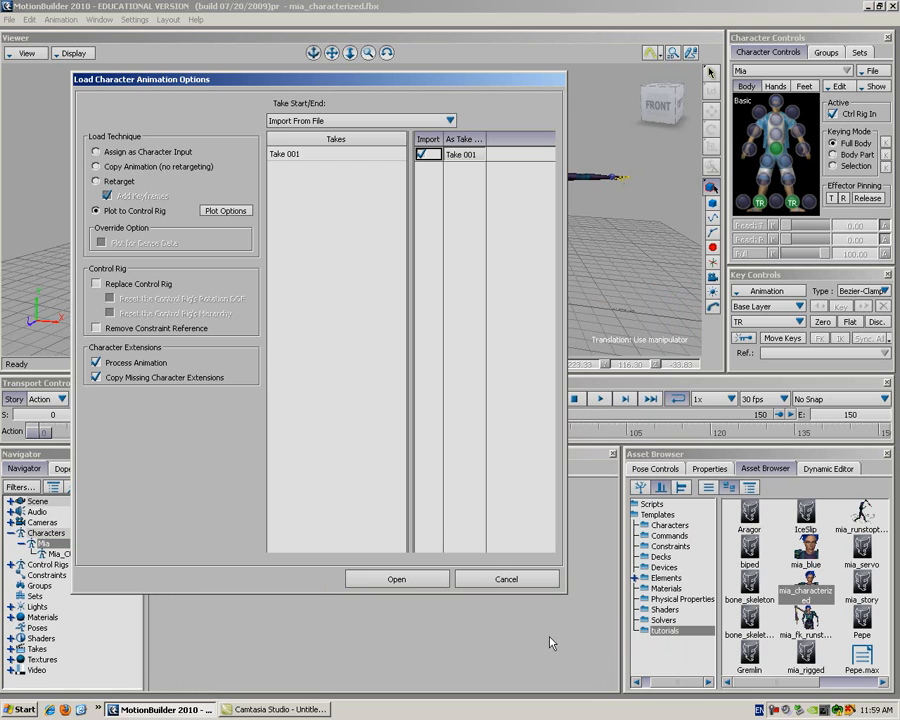
mouse_move(415, 598)
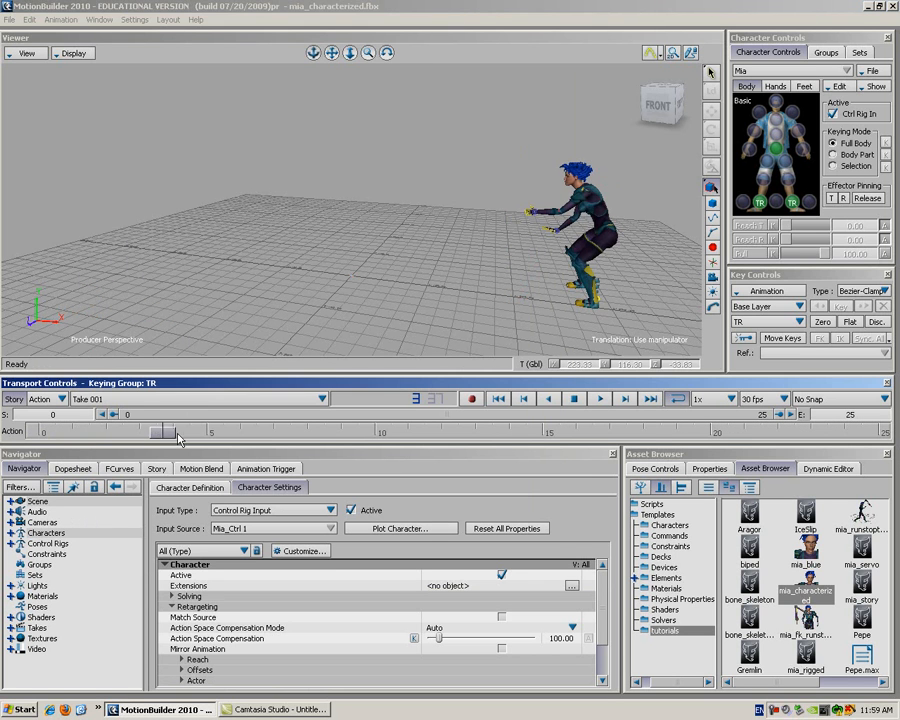
Scrub through the Iddle_ch take, then make Take 002 current
left_click_drag(175, 431, 410, 431)
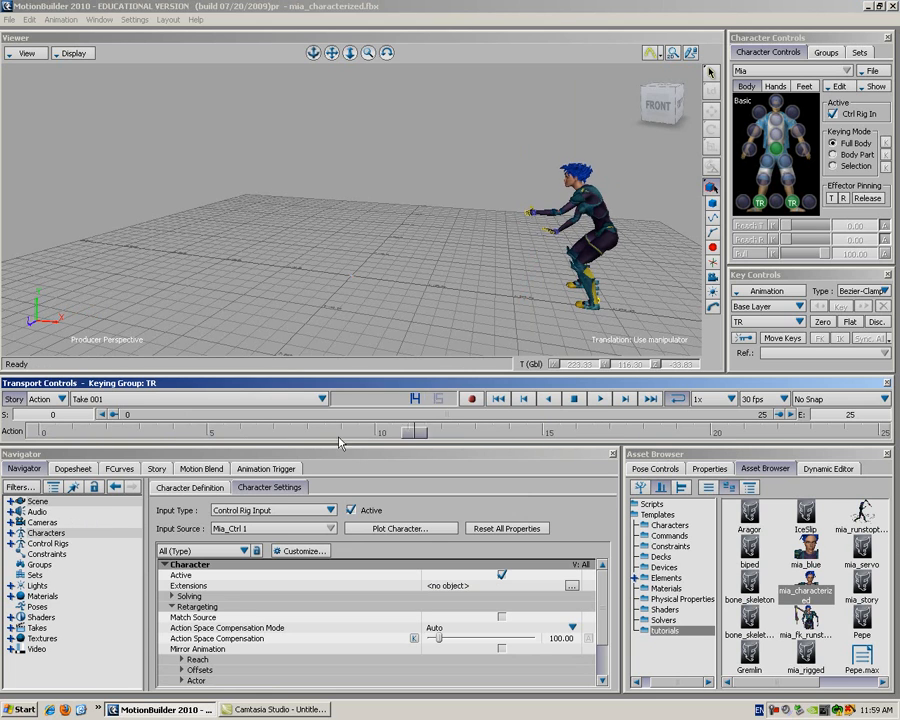
left_click_drag(205, 432, 135, 432)
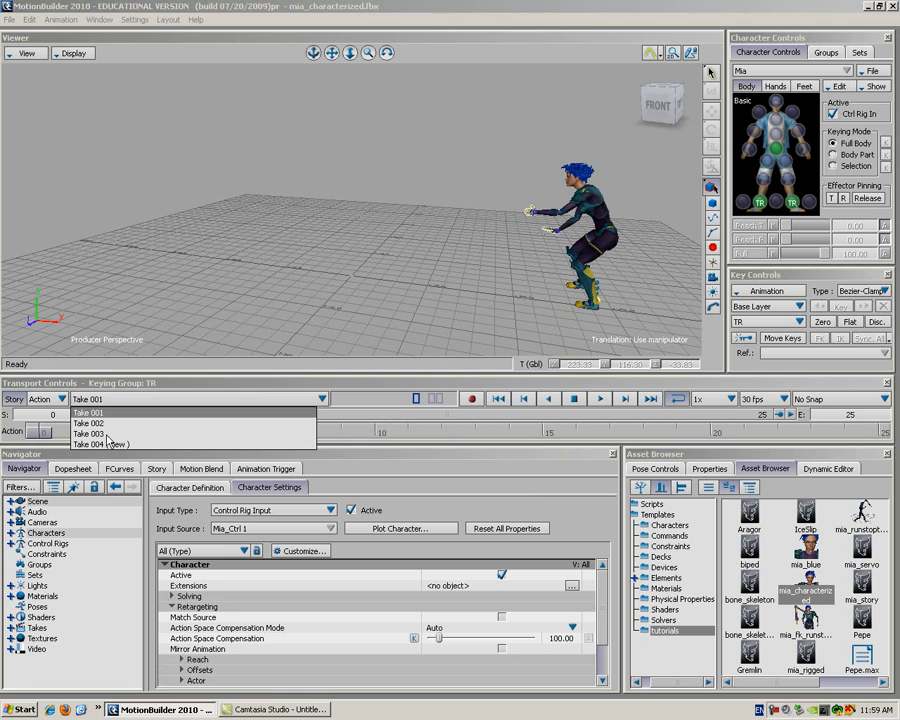
left_click(90, 434)
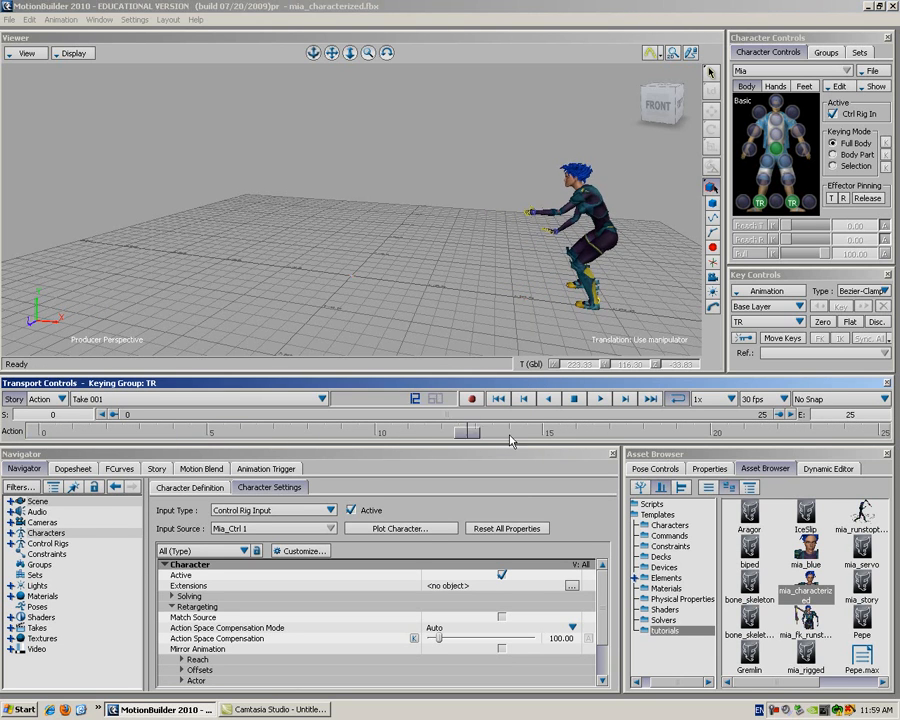
left_click(471, 398)
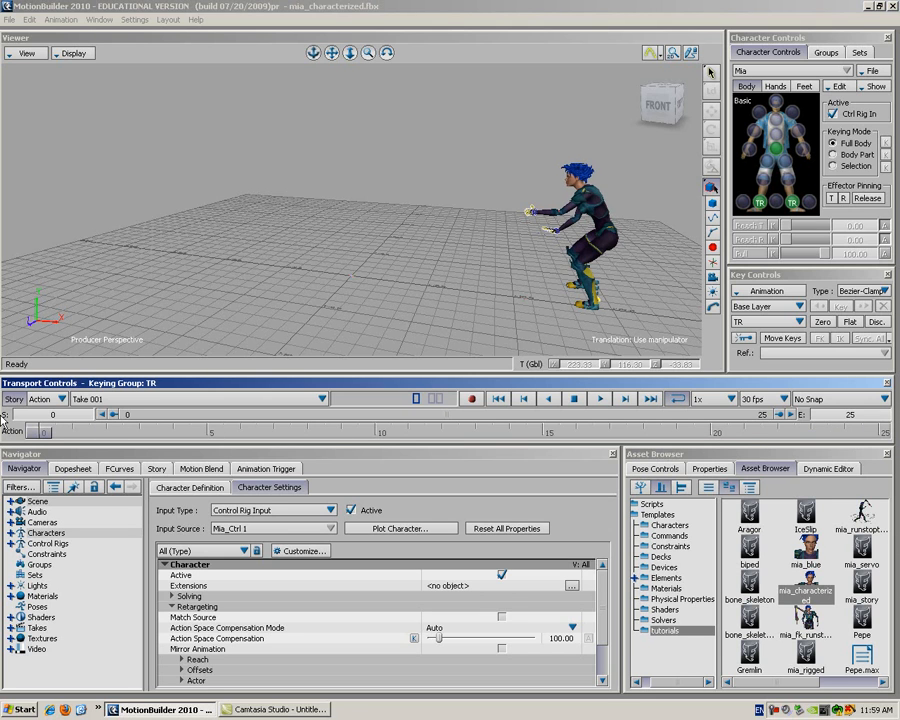
left_click(321, 399)
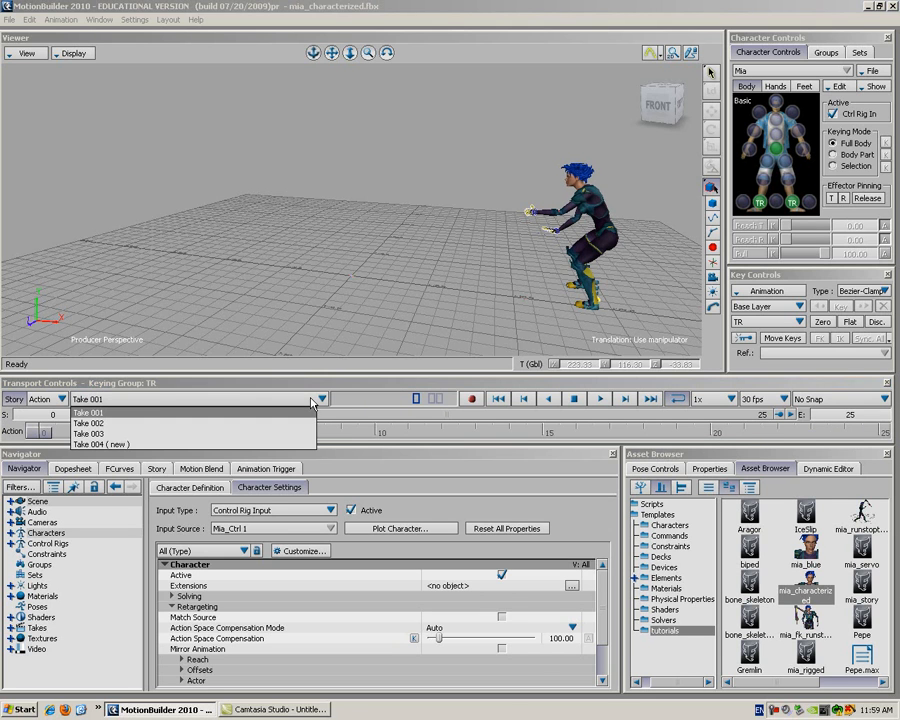
left_click(100, 444)
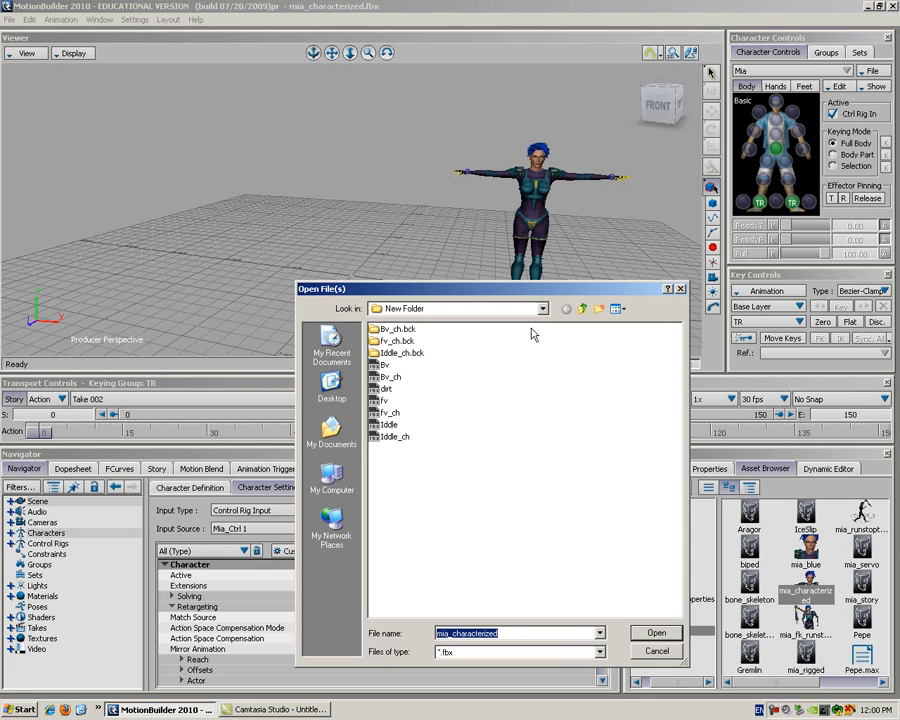
Load the Bv_ch animation file onto Mia's control rig using Plot to Control Rig
left_click(388, 377)
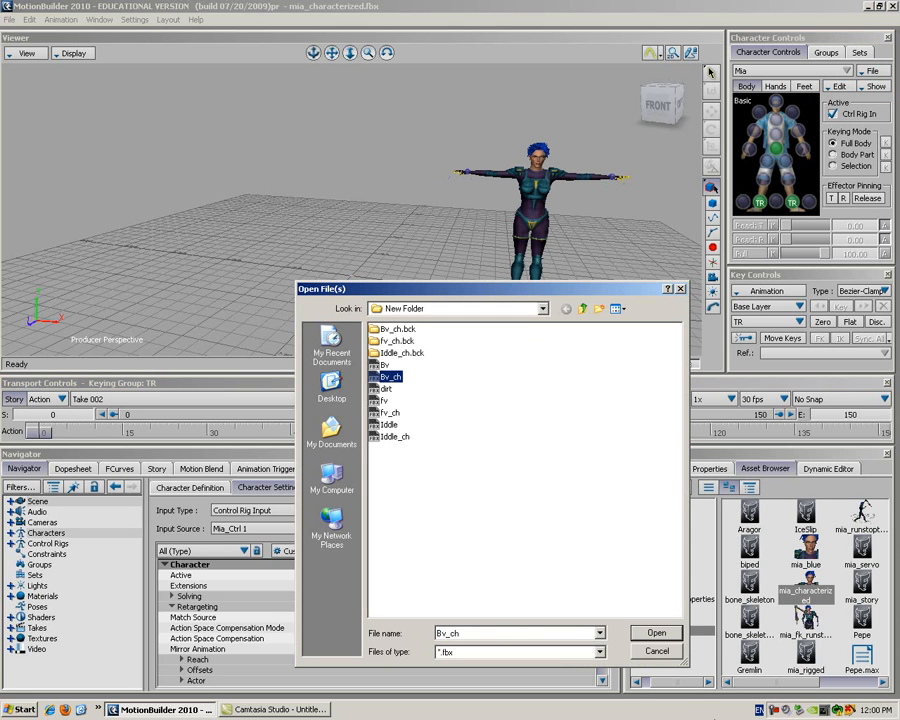
left_click(656, 632)
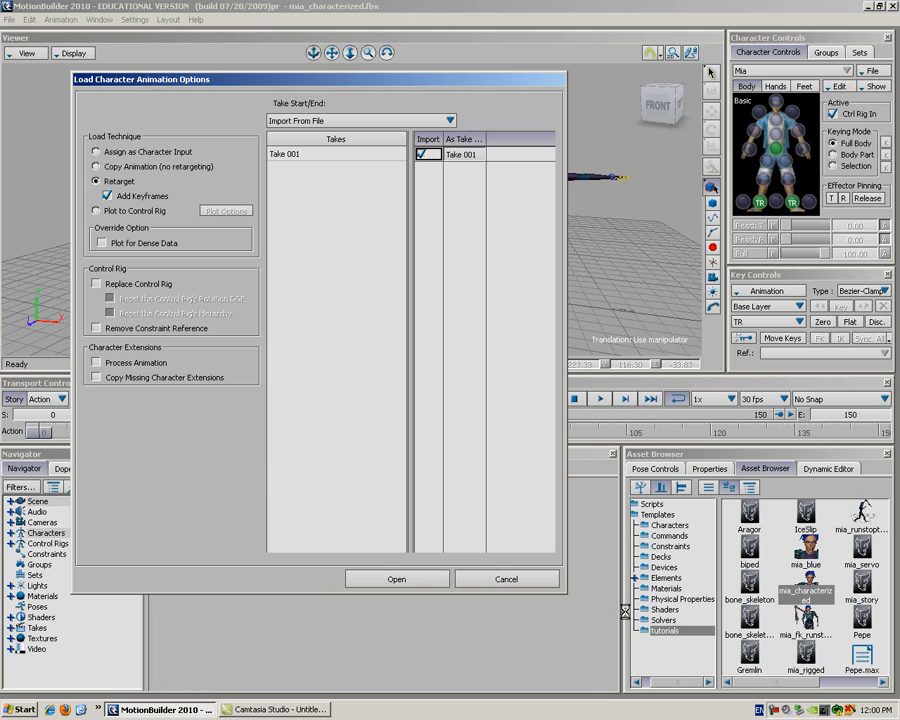
left_click(96, 211)
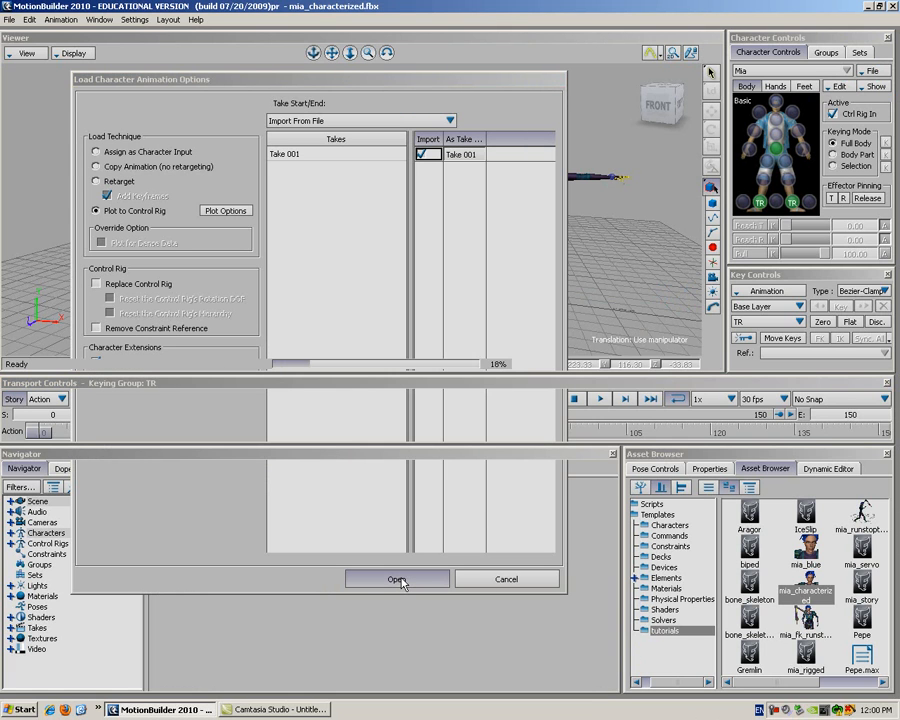
left_click(397, 579)
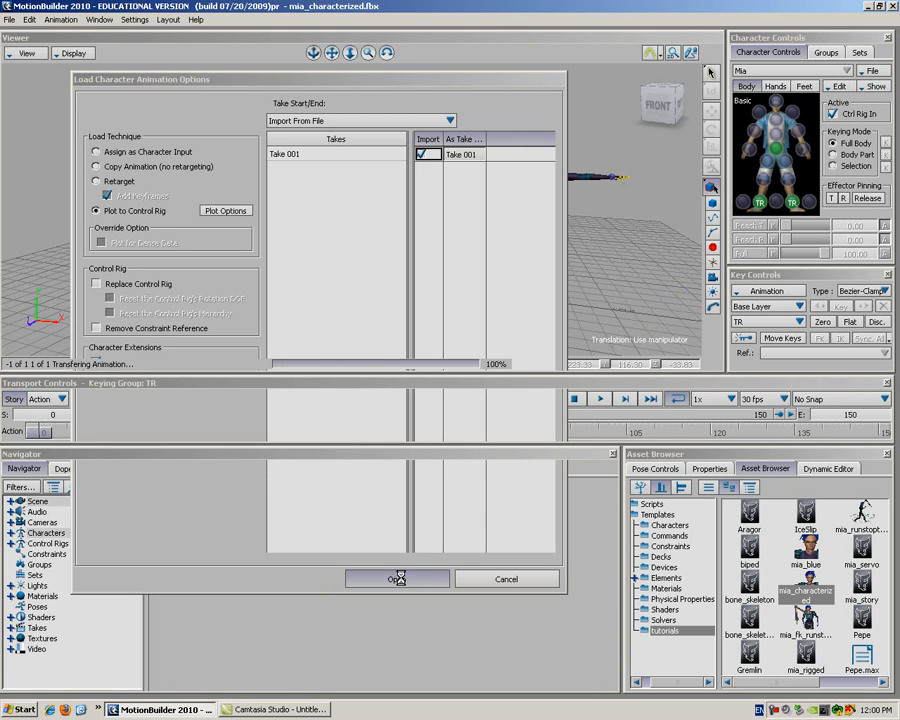
left_click(397, 578)
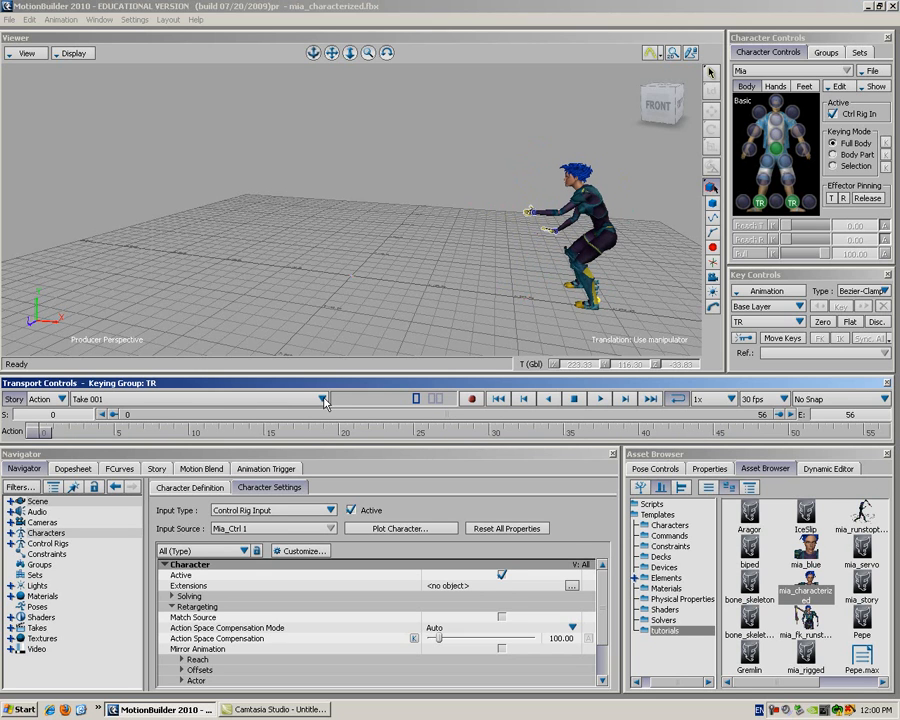
Make Take 003 the current take from the takes list
left_click(322, 399)
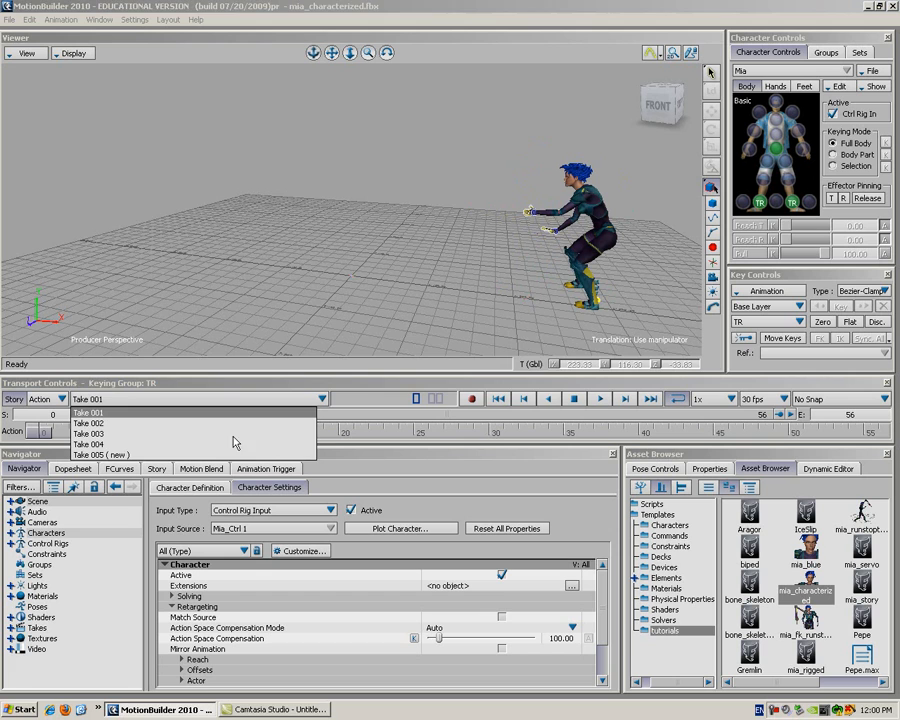
left_click(99, 454)
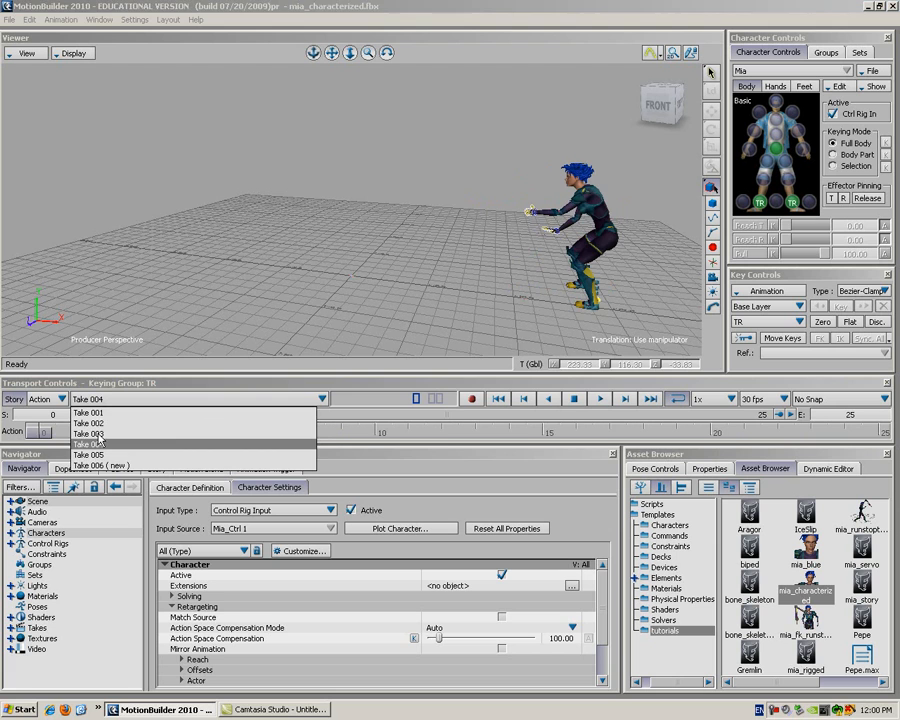
left_click(89, 434)
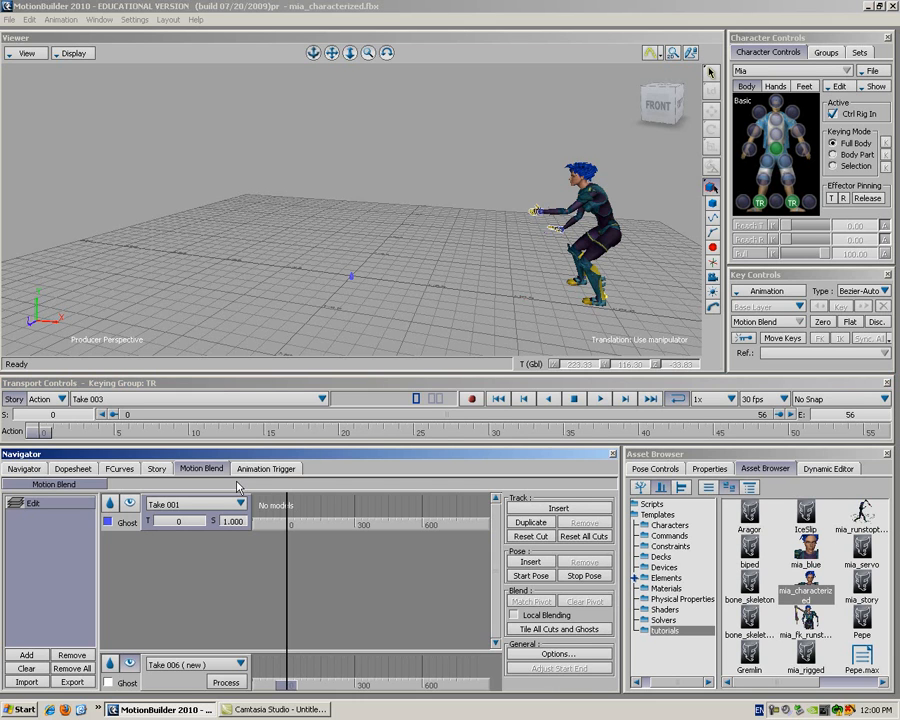
mouse_move(613, 610)
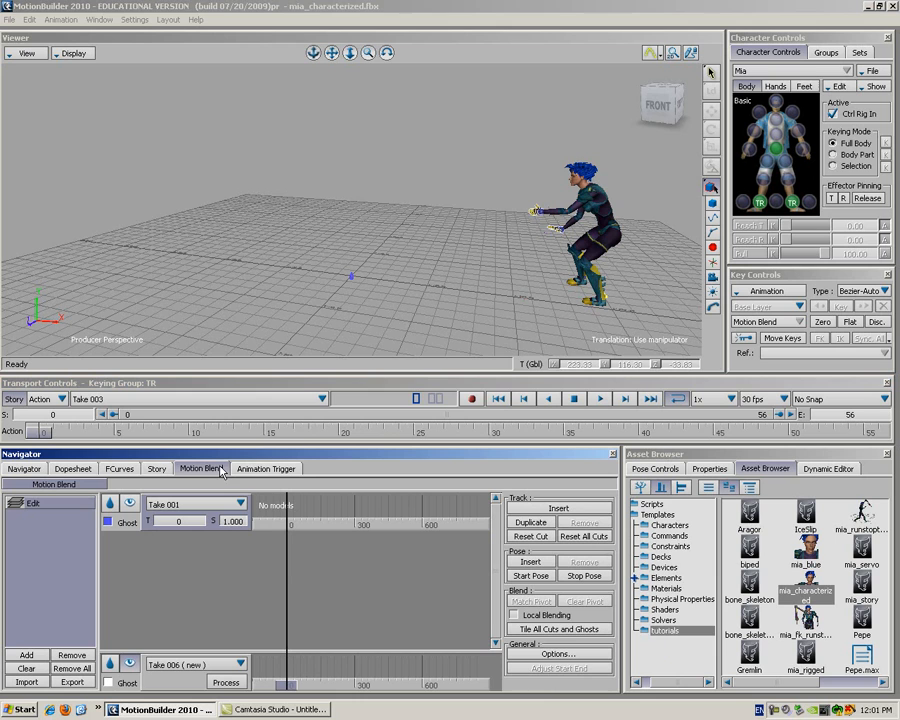
mouse_move(452, 237)
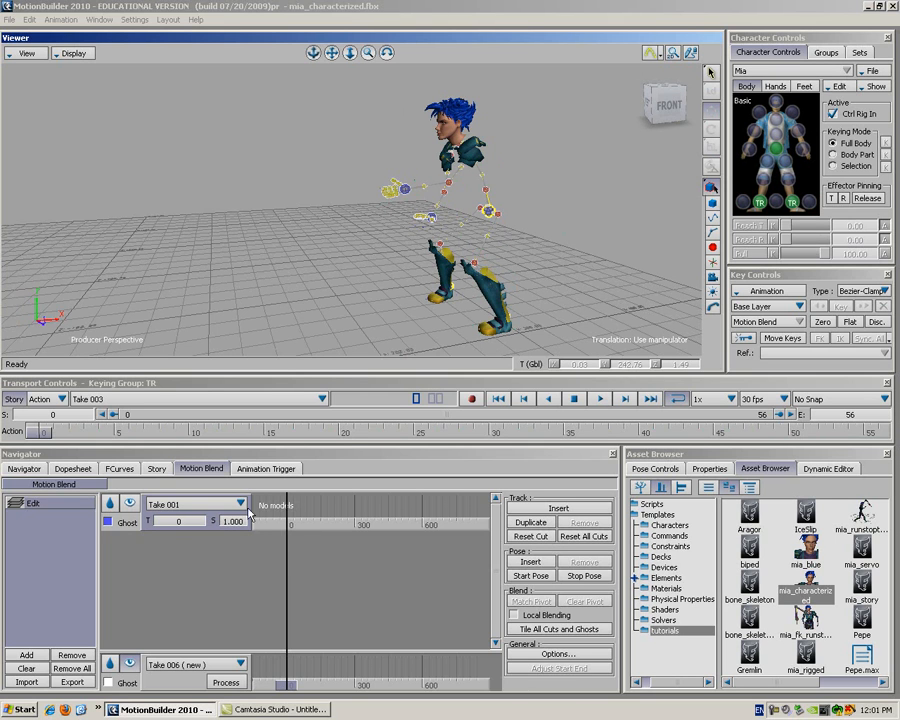
mouse_move(380, 397)
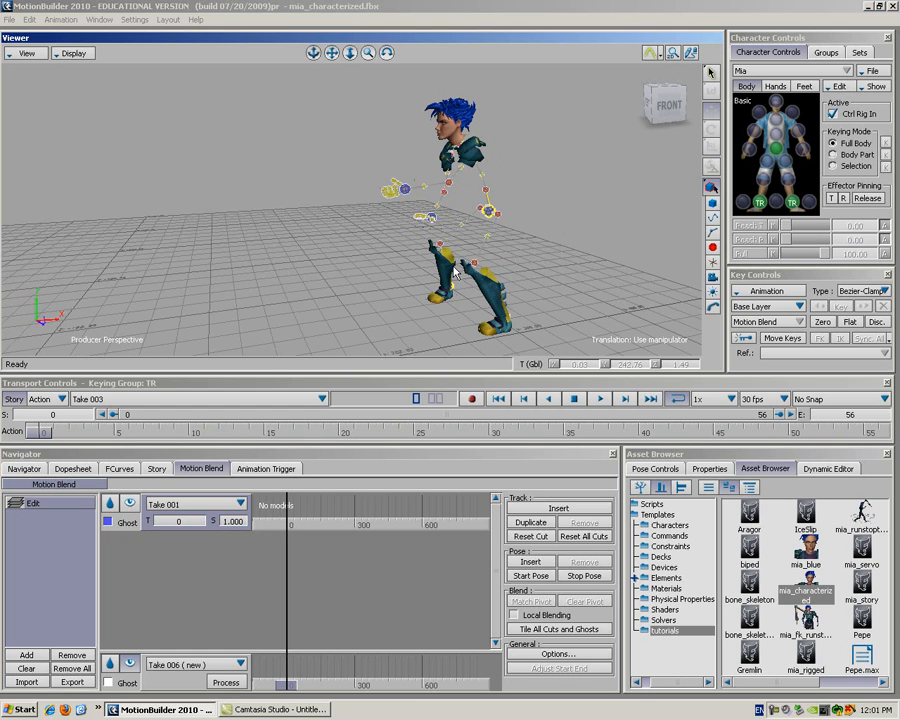
Select Mia's hips effector and return to Mia's character settings in the Navigator
left_click(488, 212)
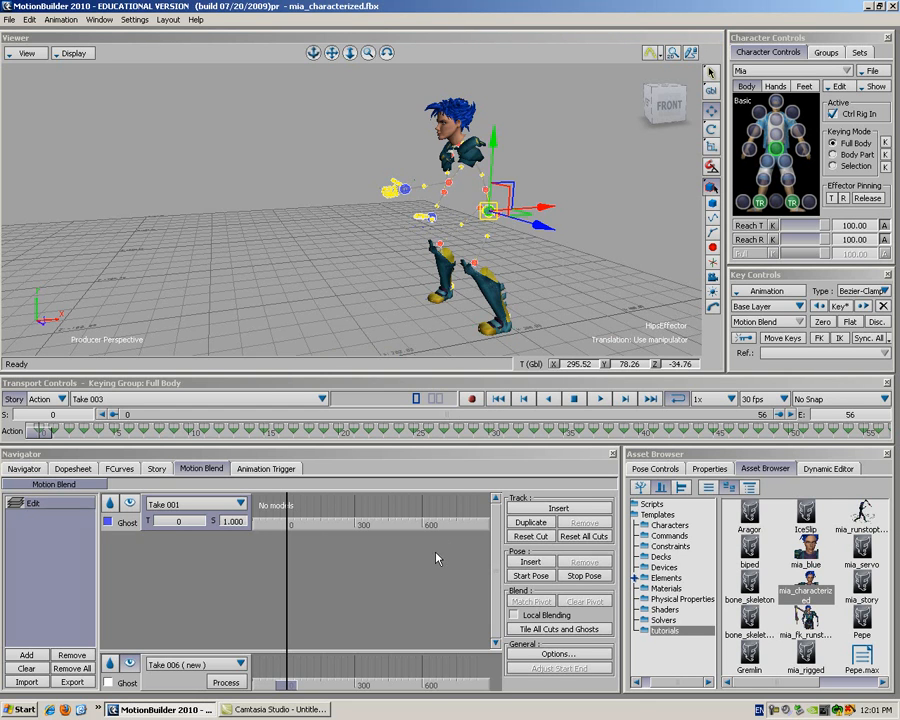
mouse_move(325, 425)
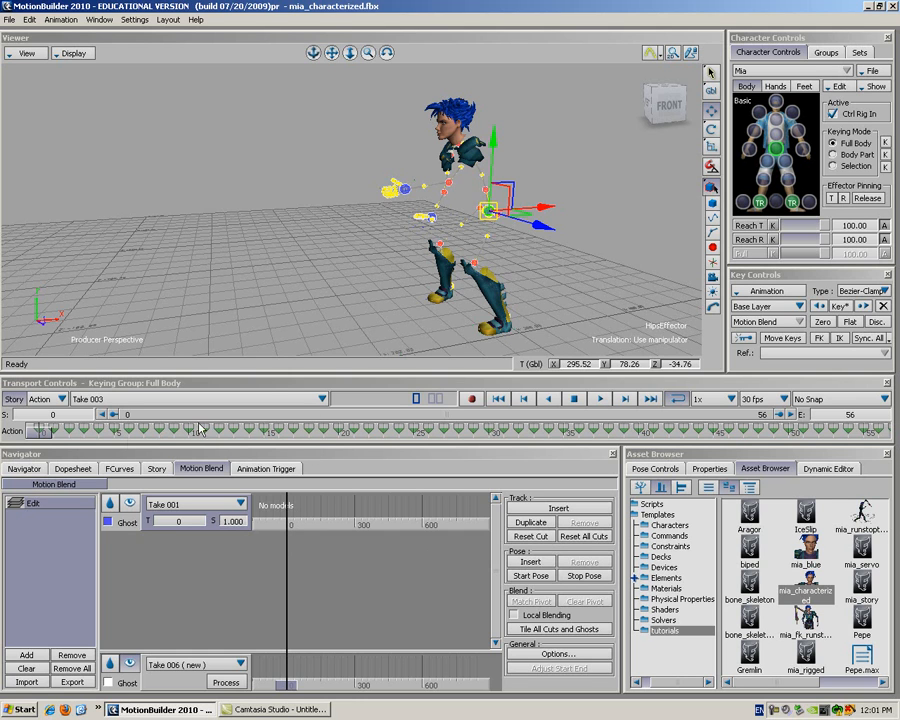
left_click(24, 468)
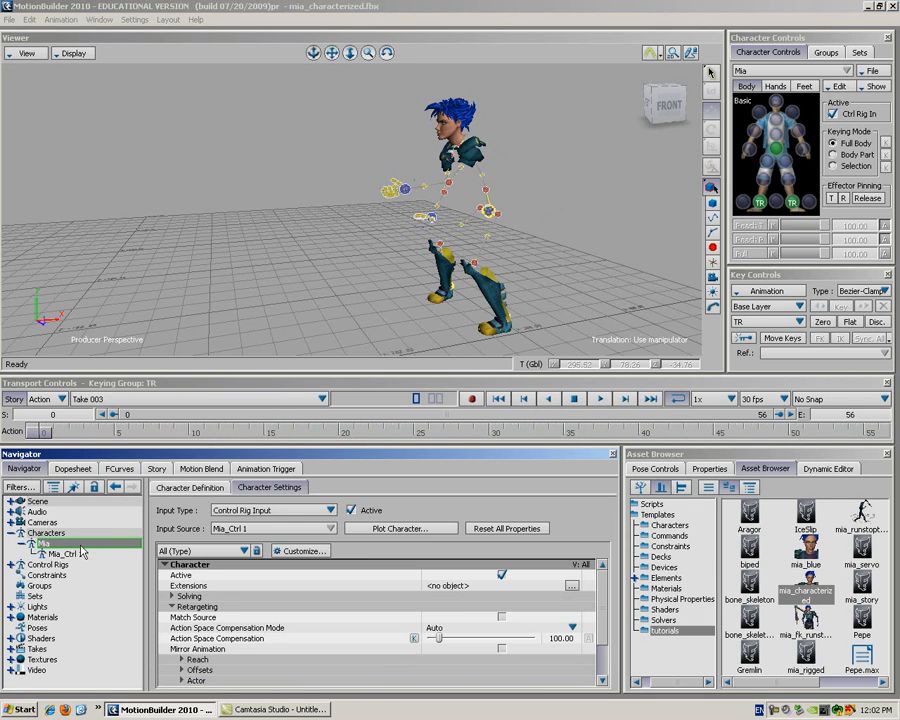
Plot Take 003 from the control rig onto Mia's skeleton
left_click(400, 528)
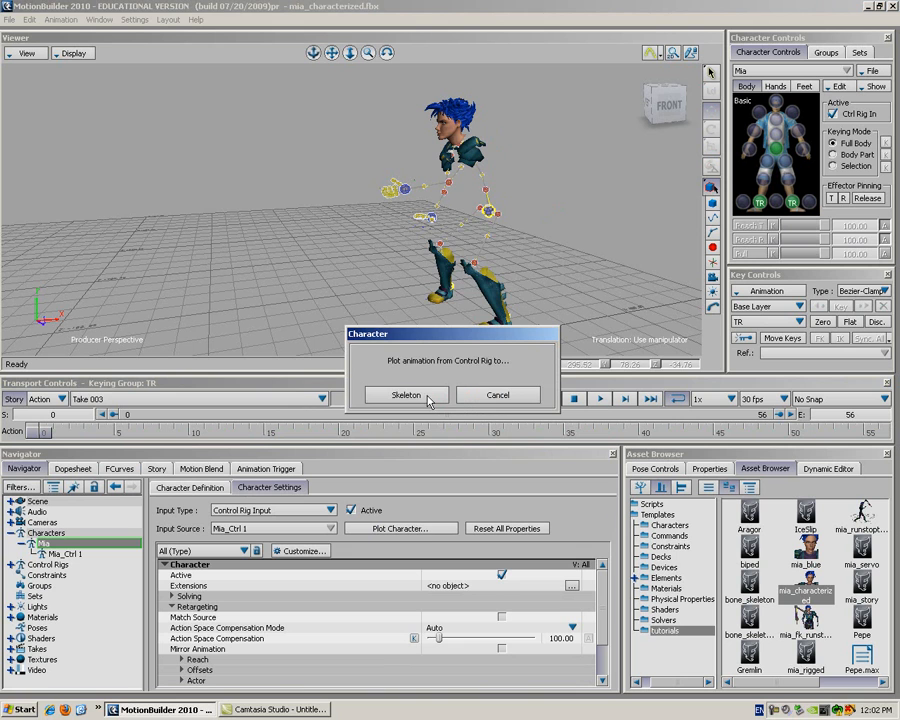
left_click(405, 395)
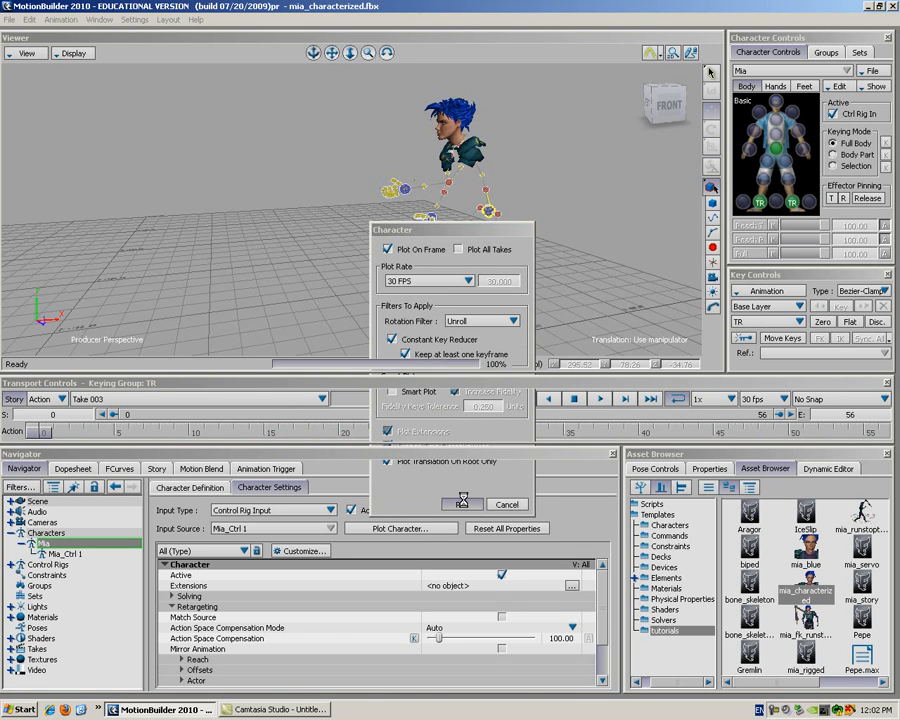
left_click(462, 503)
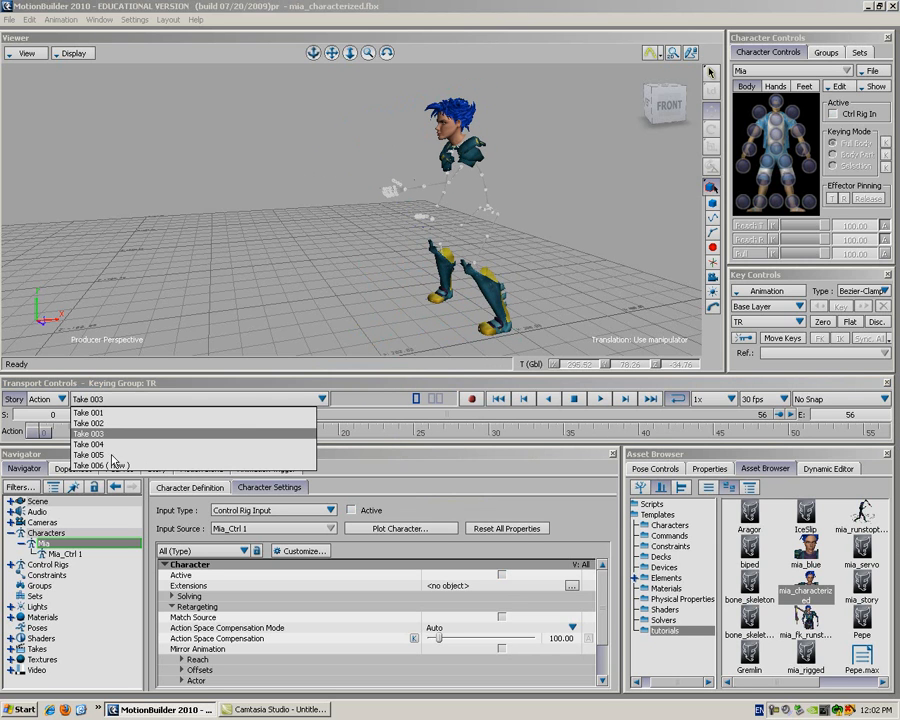
Plot Take 004 and Take 005 onto Mia's skeleton as well
left_click(88, 443)
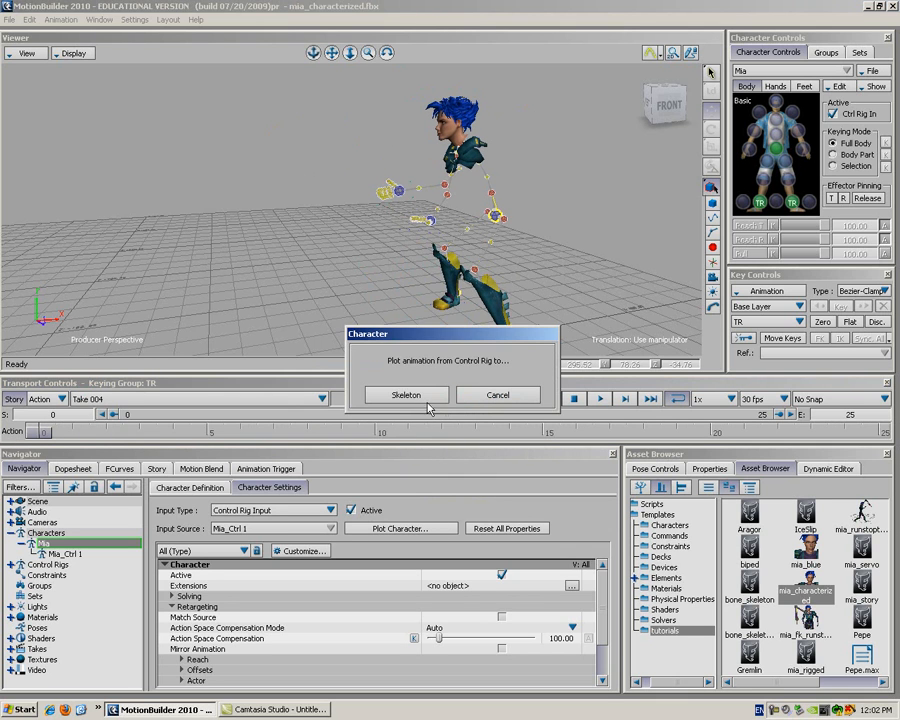
left_click(405, 394)
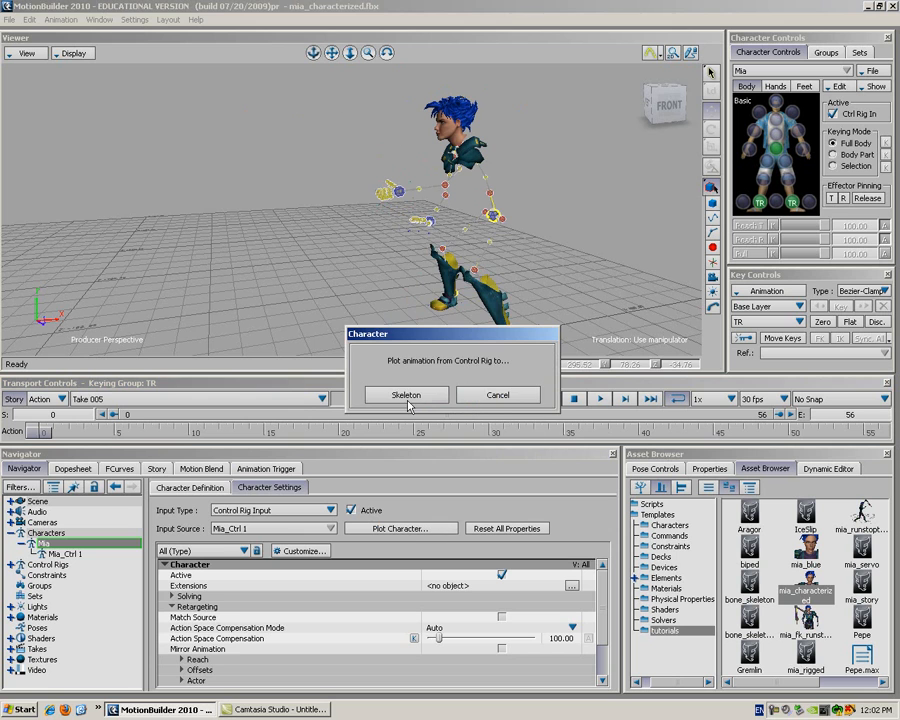
left_click(406, 394)
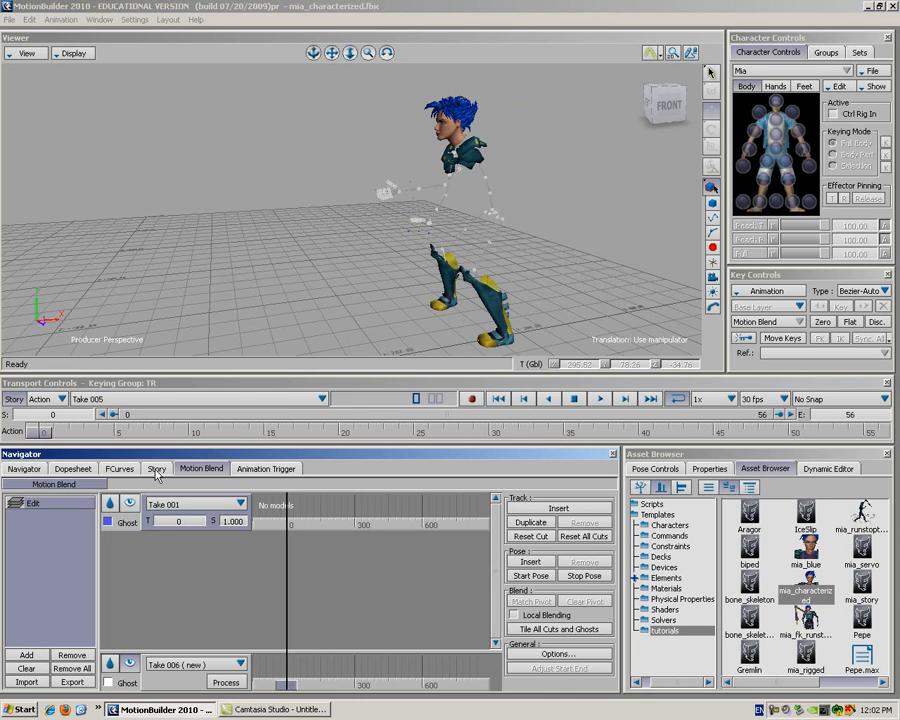
mouse_move(318, 503)
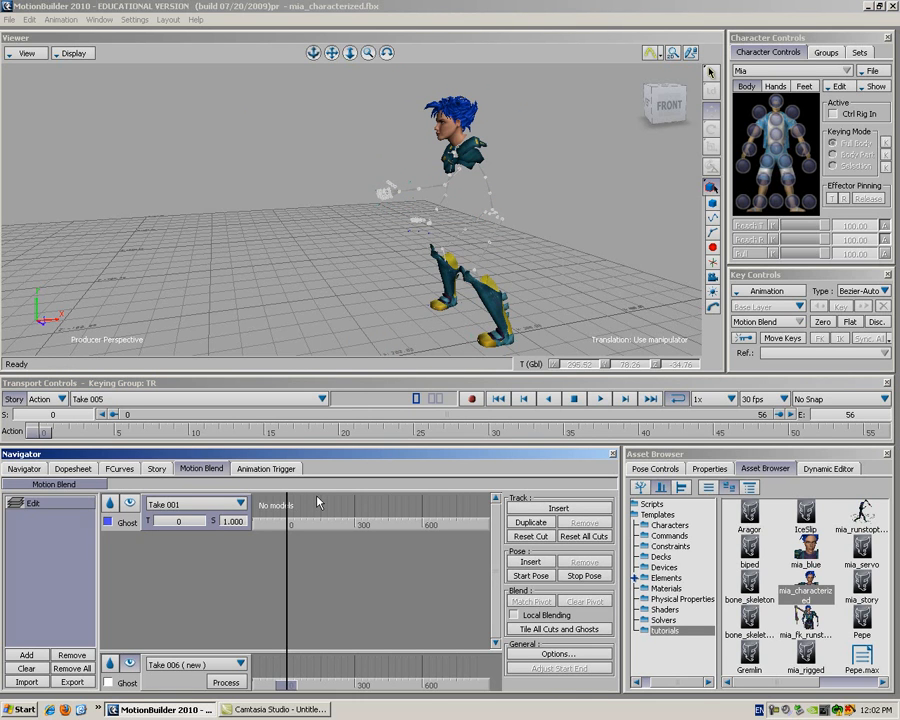